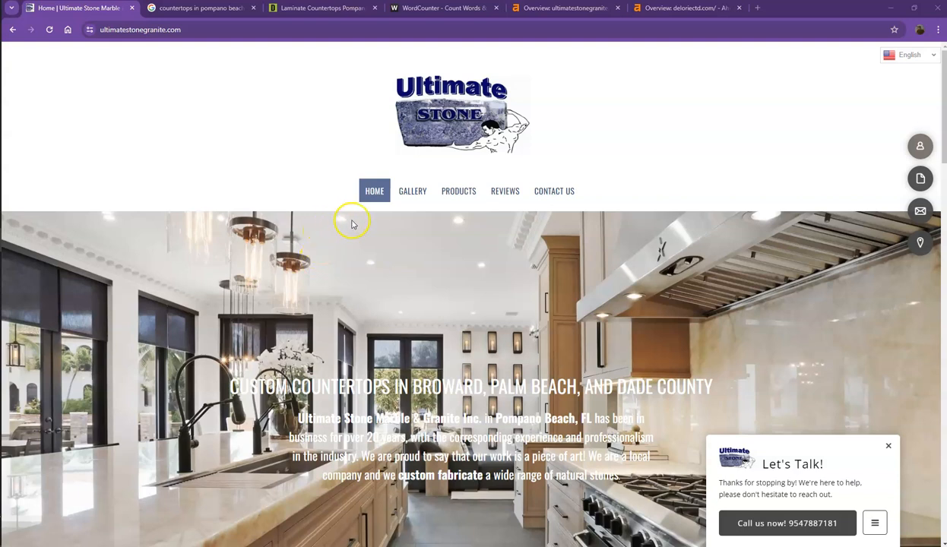
pyautogui.moveTo(315, 158)
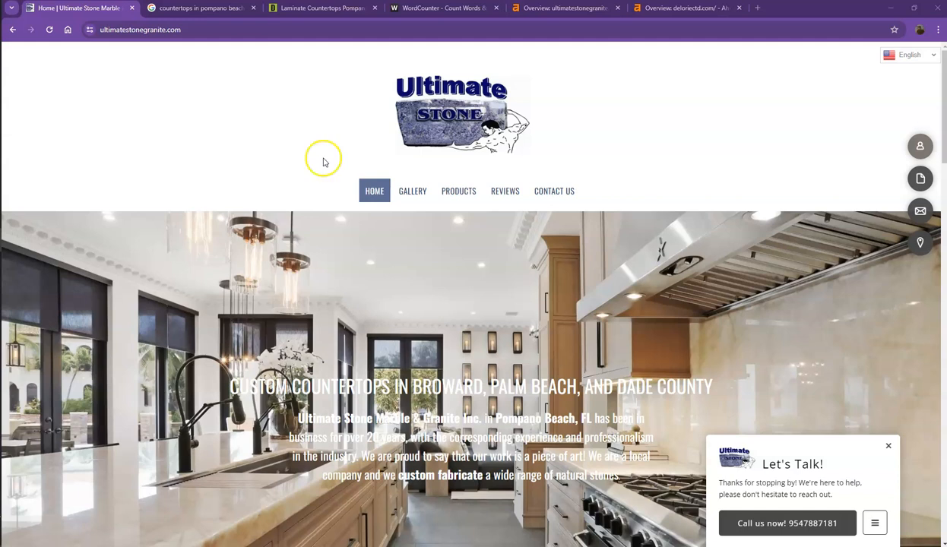
pyautogui.moveTo(331, 161)
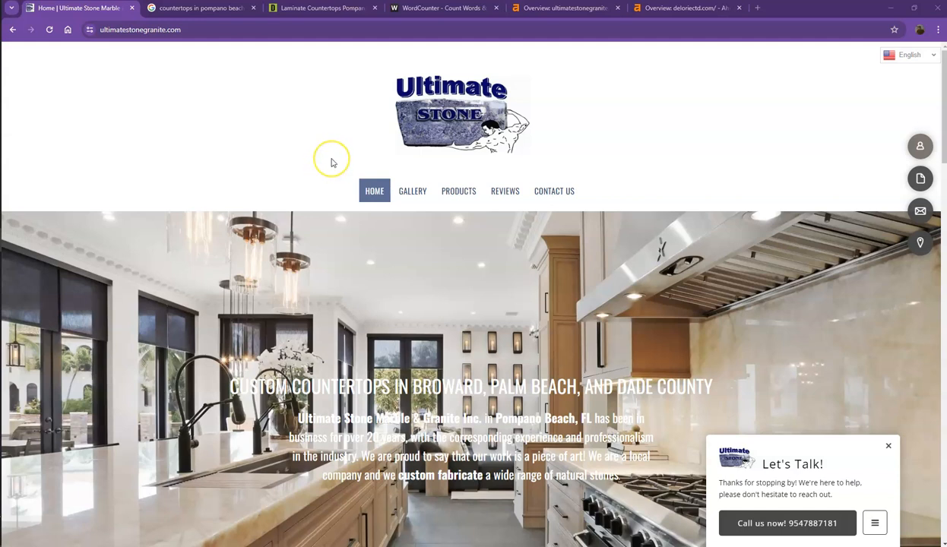
pyautogui.moveTo(331, 162)
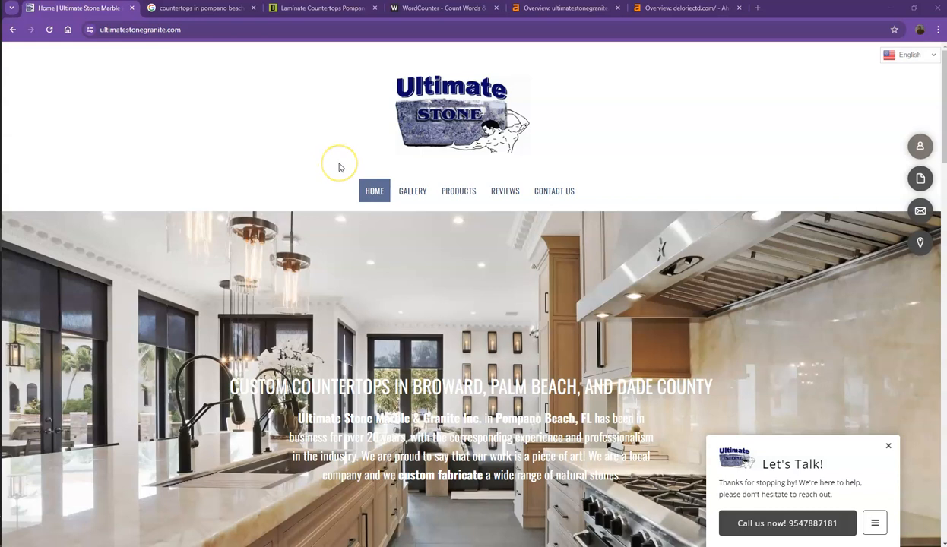
pyautogui.moveTo(339, 165)
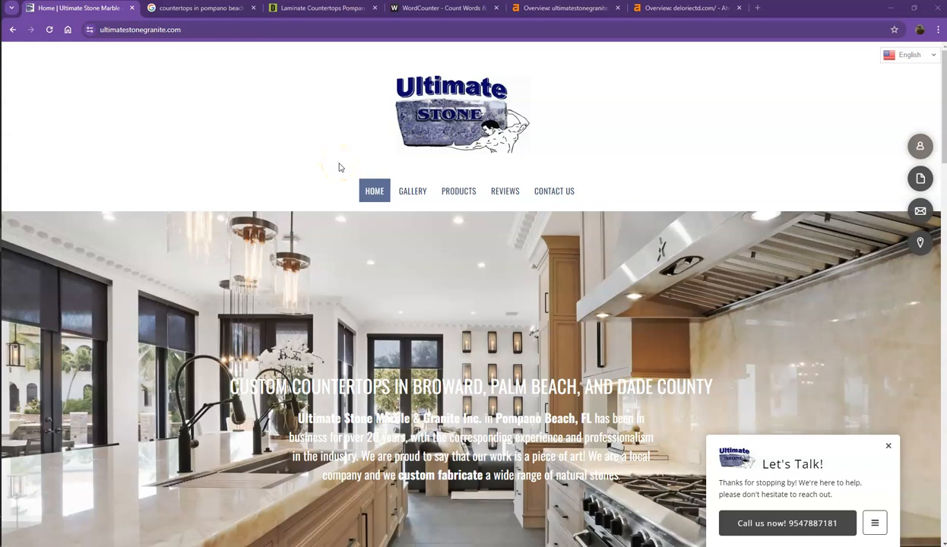
# Switch to the Delorie Countertops homepage and browse its product categories.
pyautogui.click(324, 9)
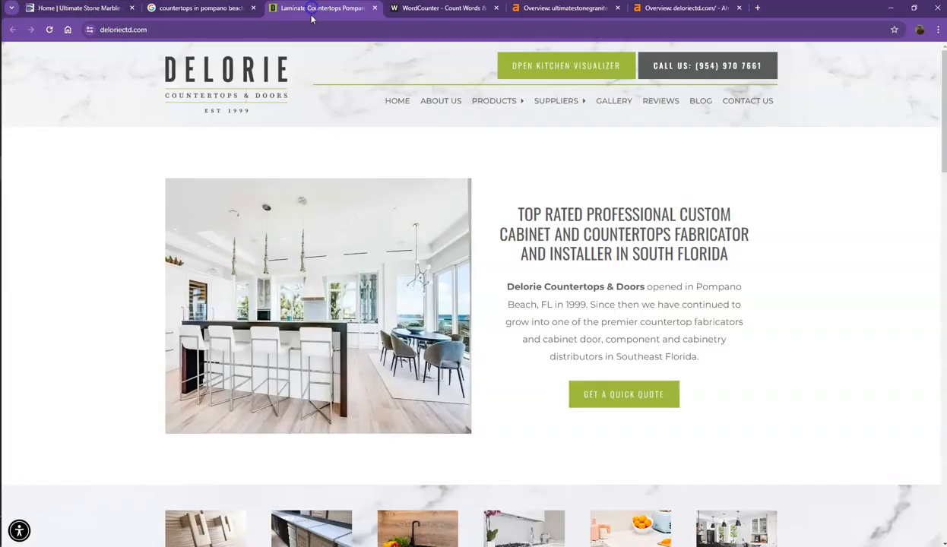
pyautogui.moveTo(271, 96)
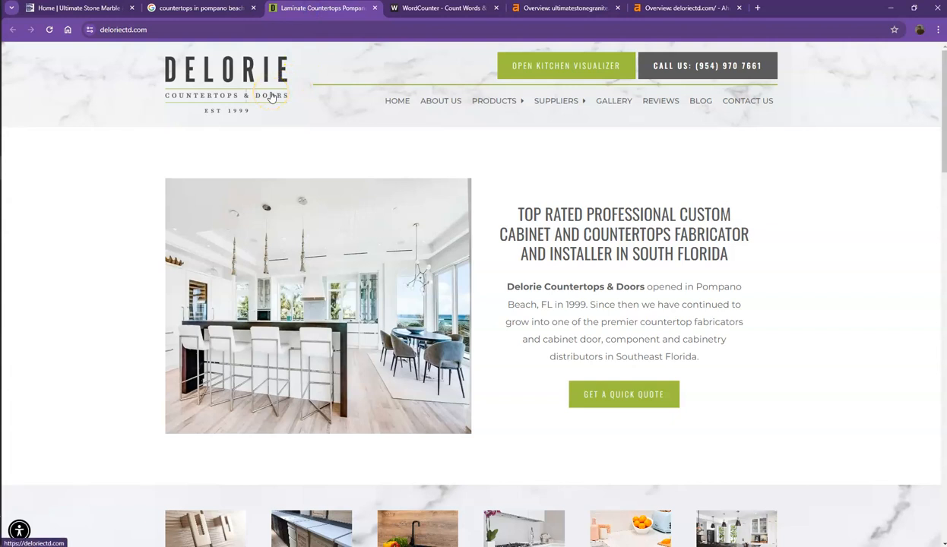
pyautogui.moveTo(303, 135)
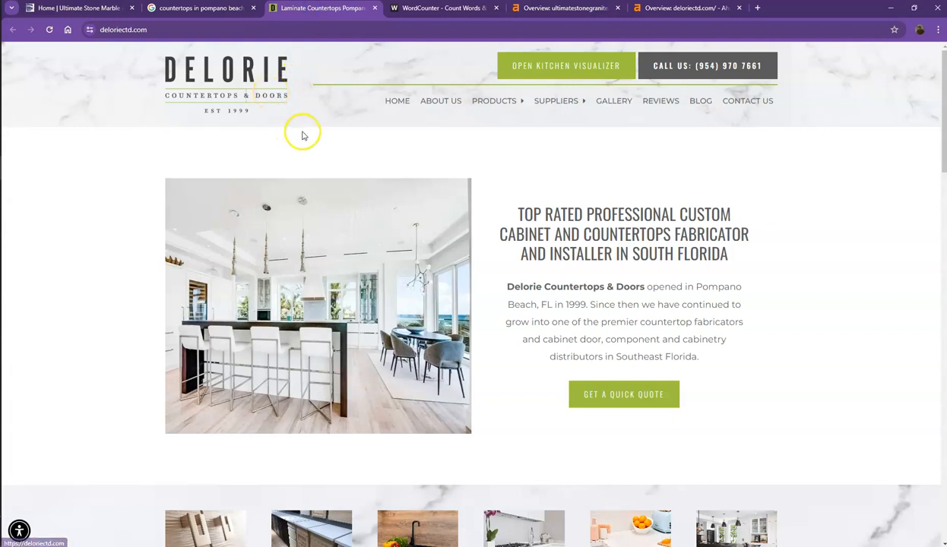
pyautogui.moveTo(447, 184)
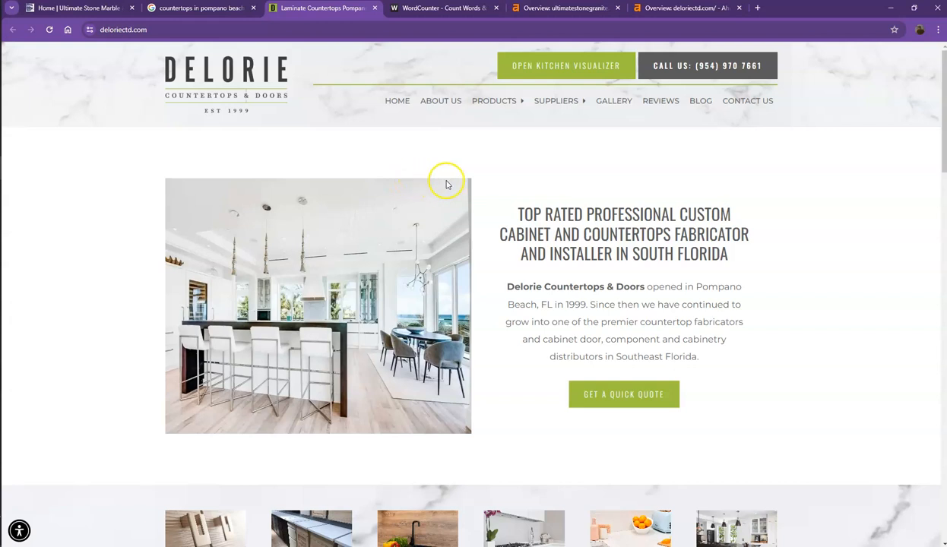
pyautogui.scroll(-3)
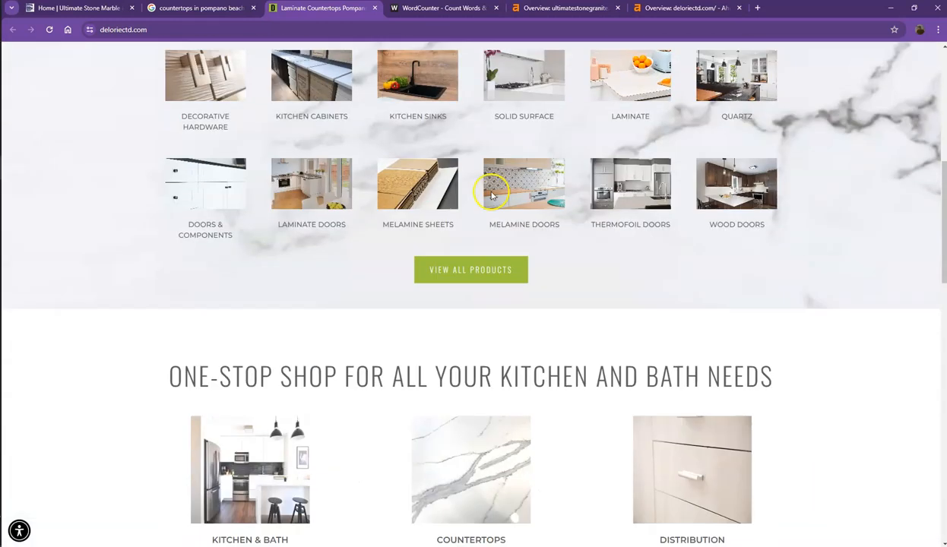
pyautogui.scroll(3)
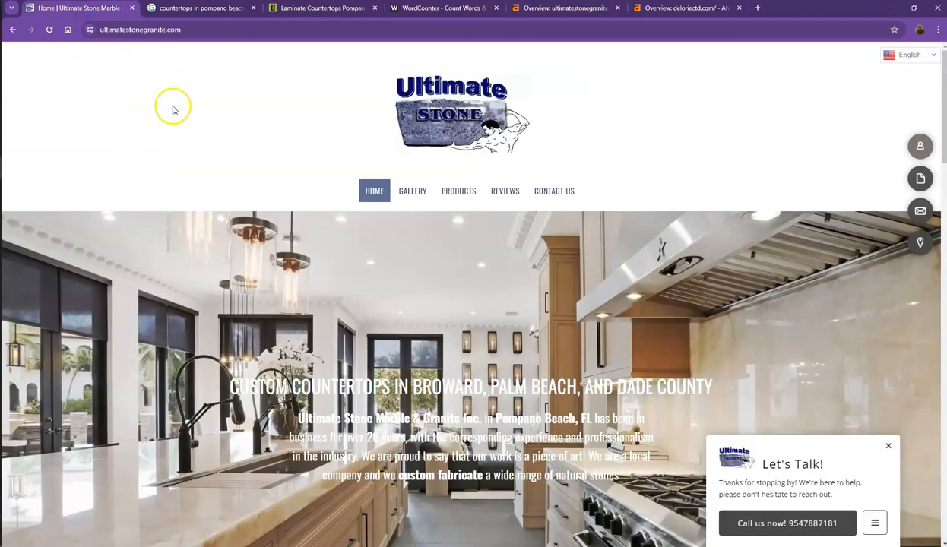
pyautogui.moveTo(265, 142)
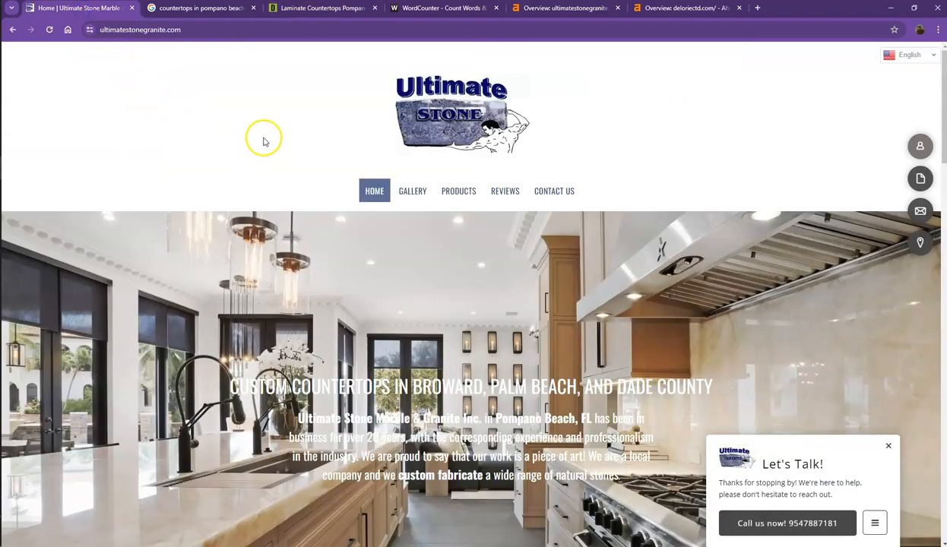
# Review the Ultimate Stone homepage down to the footer and back to the top.
pyautogui.scroll(-3)
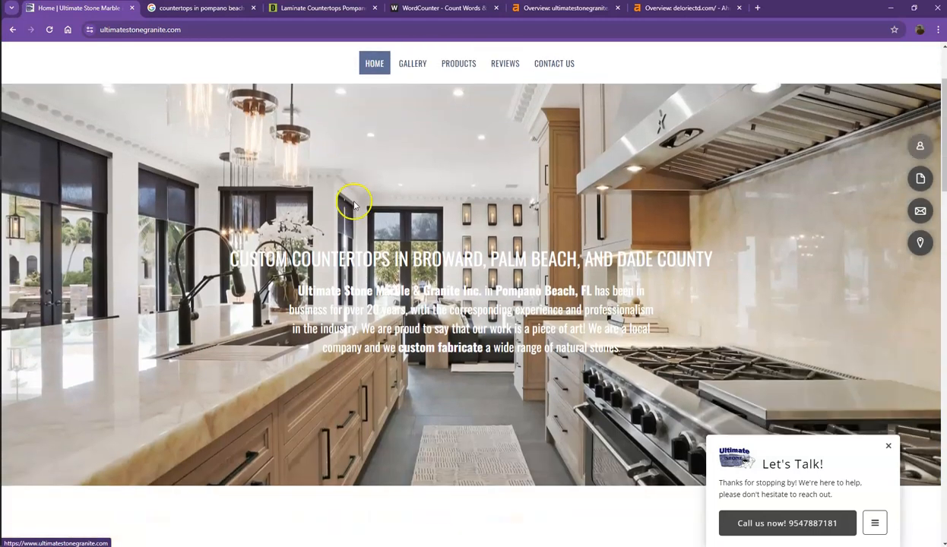
pyautogui.scroll(-3)
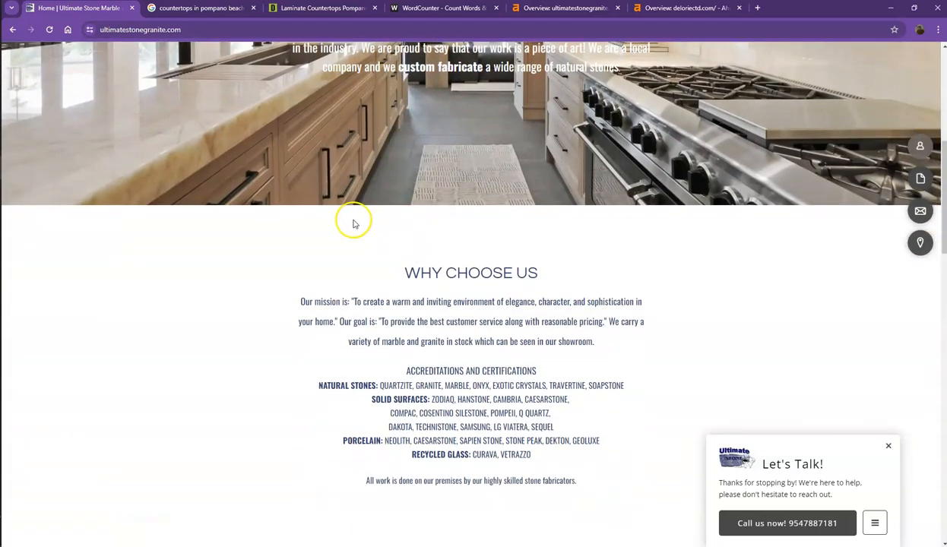
pyautogui.scroll(-3)
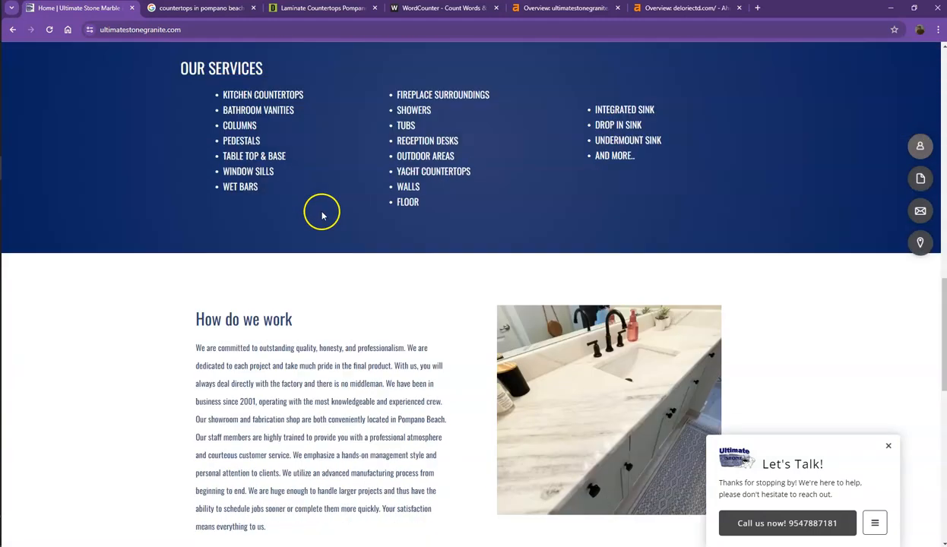
pyautogui.scroll(-3)
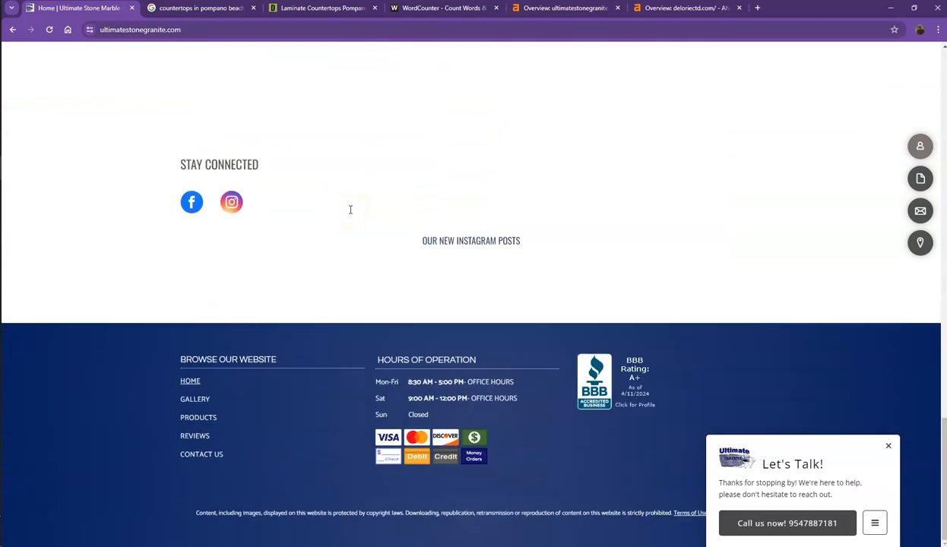
pyautogui.scroll(3)
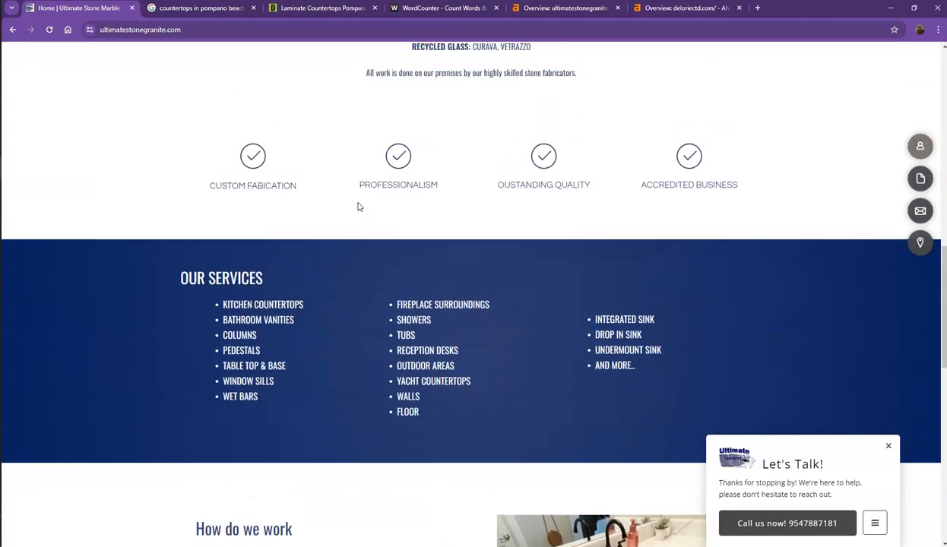
pyautogui.scroll(3)
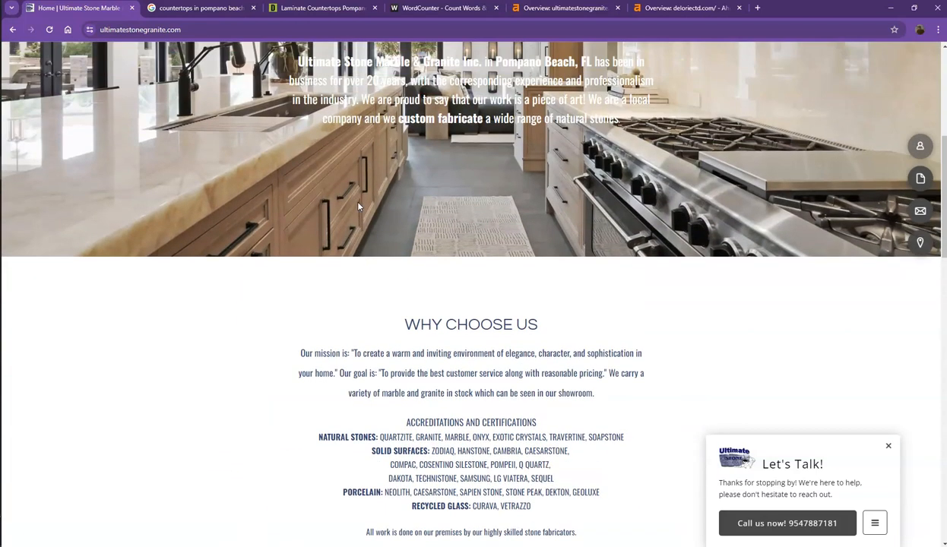
pyautogui.moveTo(409, 251)
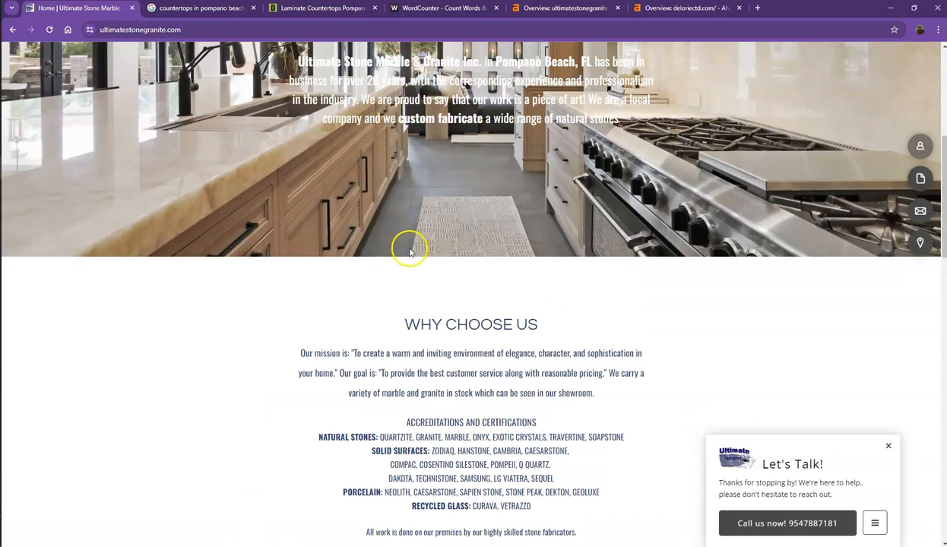
pyautogui.scroll(3)
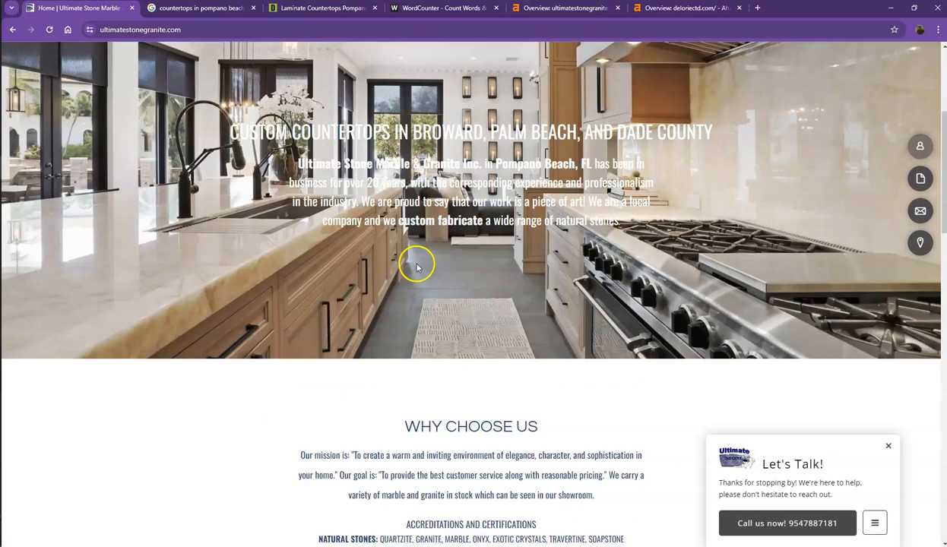
pyautogui.scroll(3)
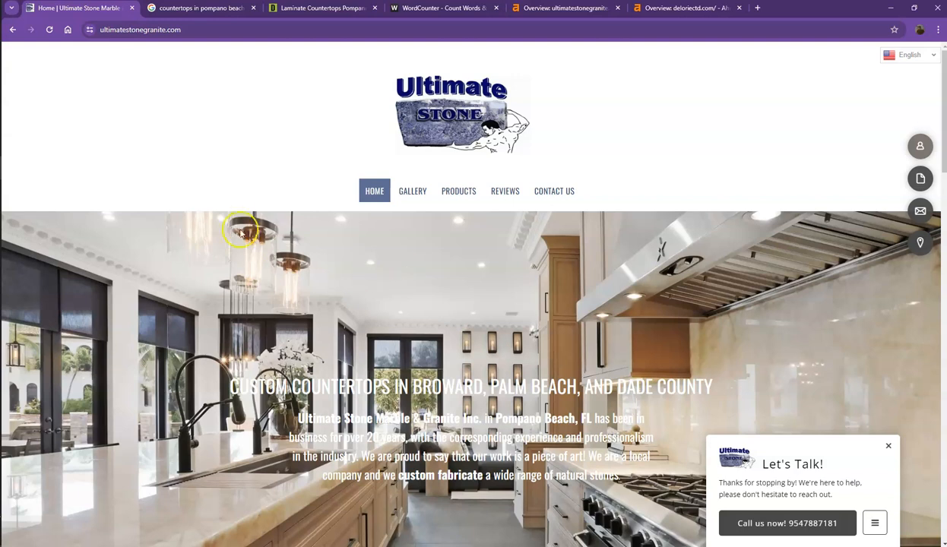
pyautogui.moveTo(217, 150)
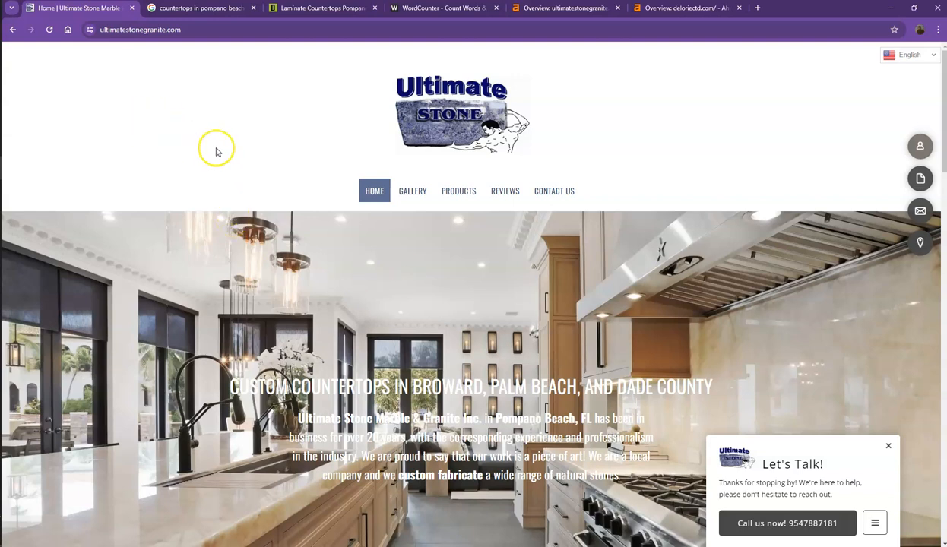
pyautogui.moveTo(199, 137)
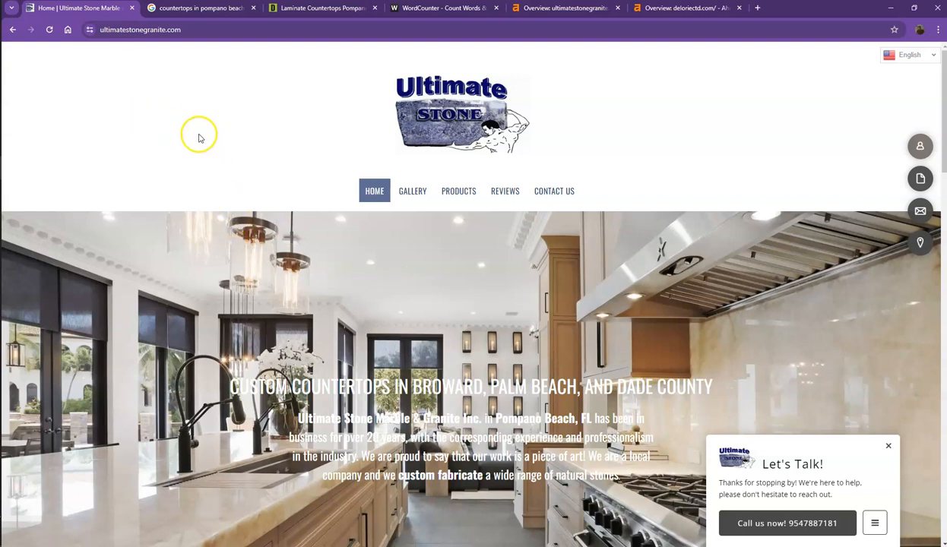
# Paste all Ultimate Stone homepage text into WordCounter, showing 620 words and 4,169 characters.
pyautogui.press('ctrl+a')
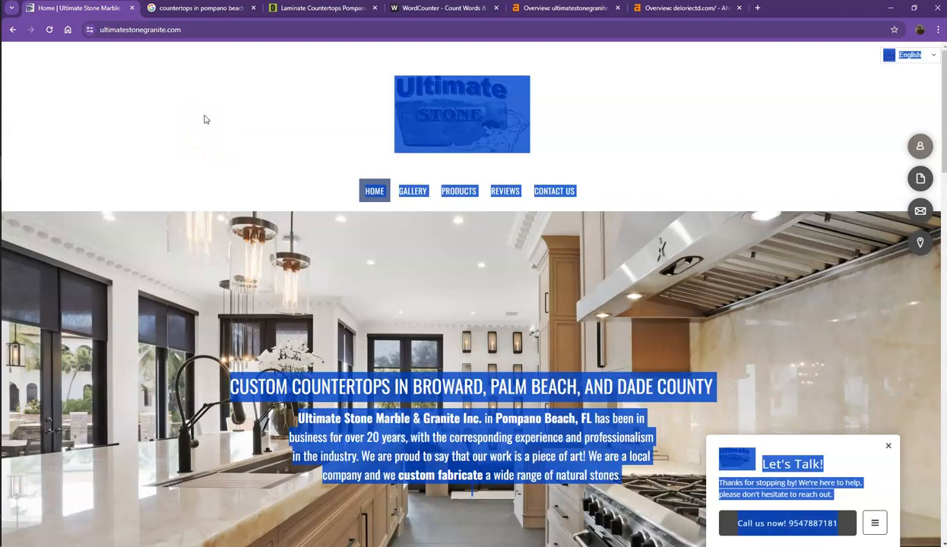
pyautogui.click(443, 8)
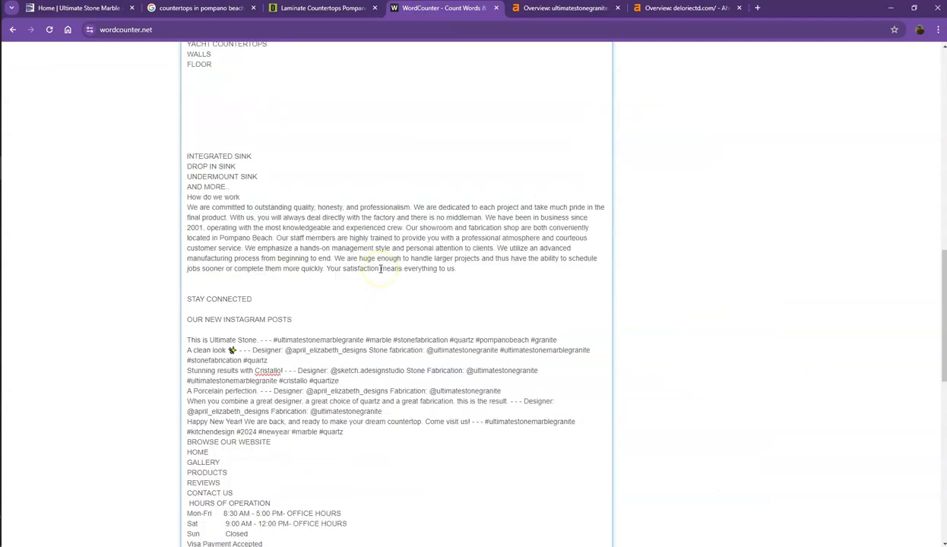
pyautogui.scroll(3)
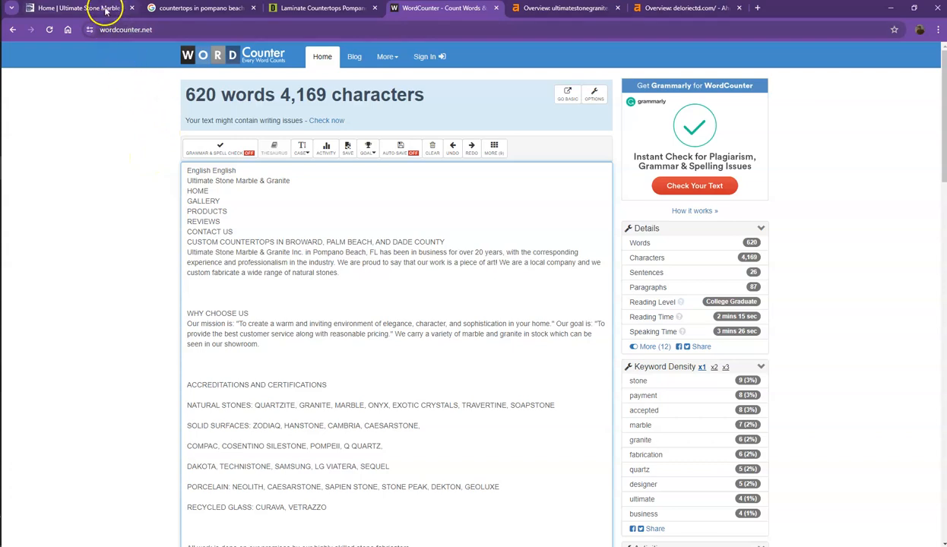
# Search the Ultimate Stone homepage for 'countertops', finding 3 matches, then close the search.
pyautogui.click(73, 7)
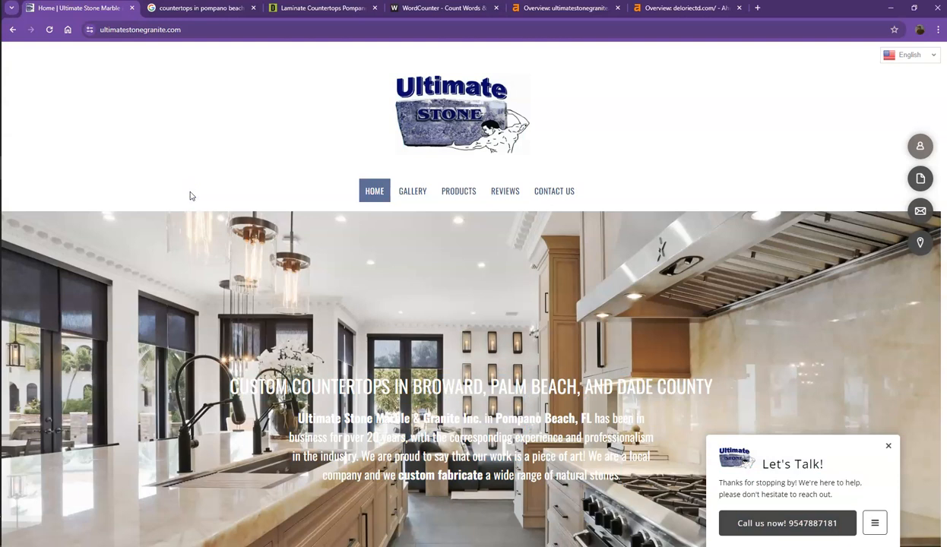
pyautogui.scroll(-3)
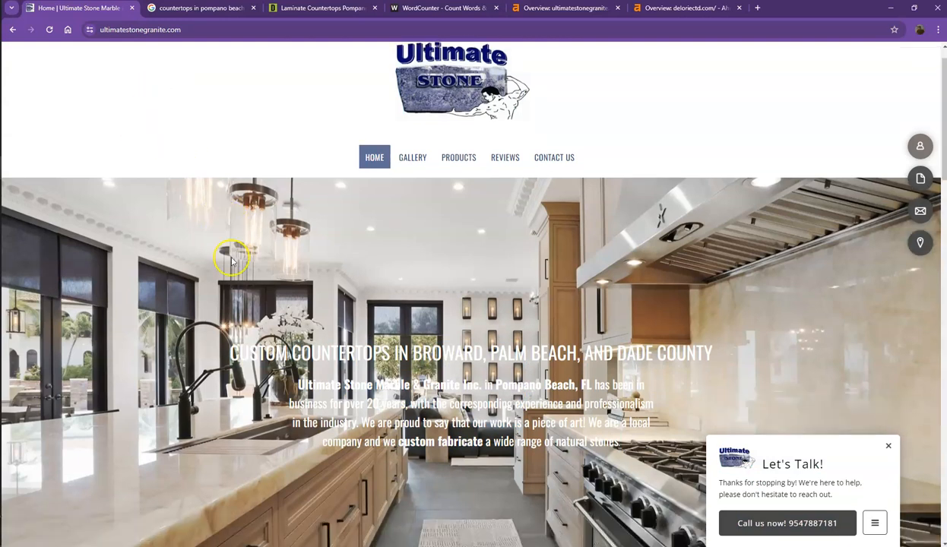
pyautogui.scroll(-3)
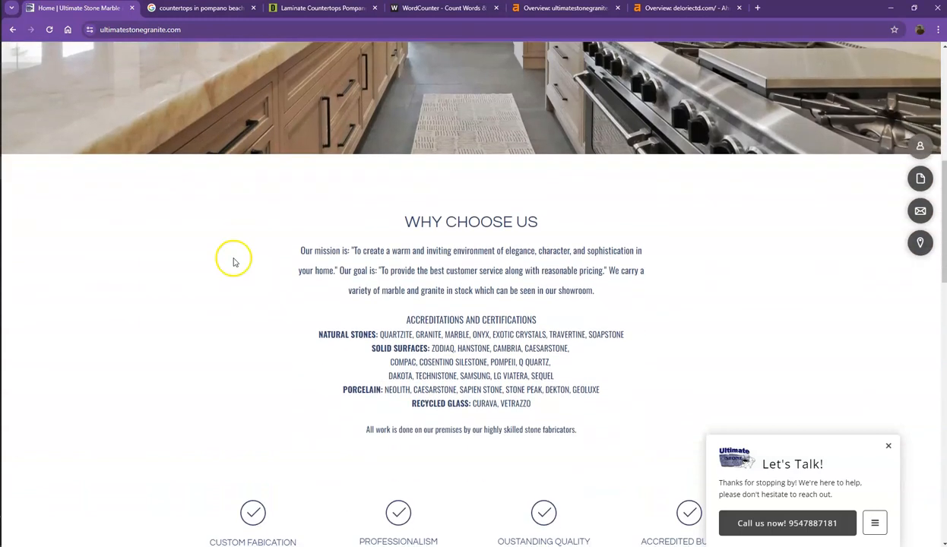
pyautogui.scroll(3)
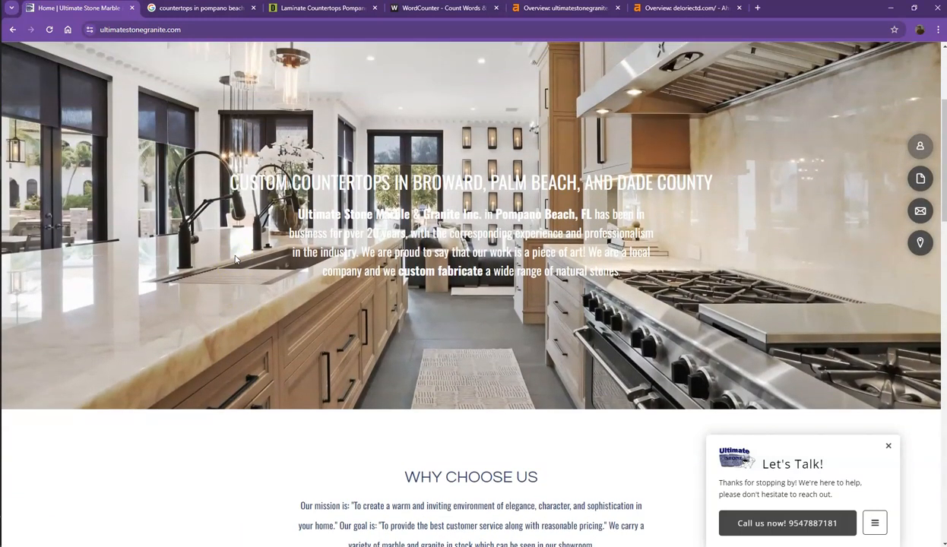
pyautogui.moveTo(251, 259)
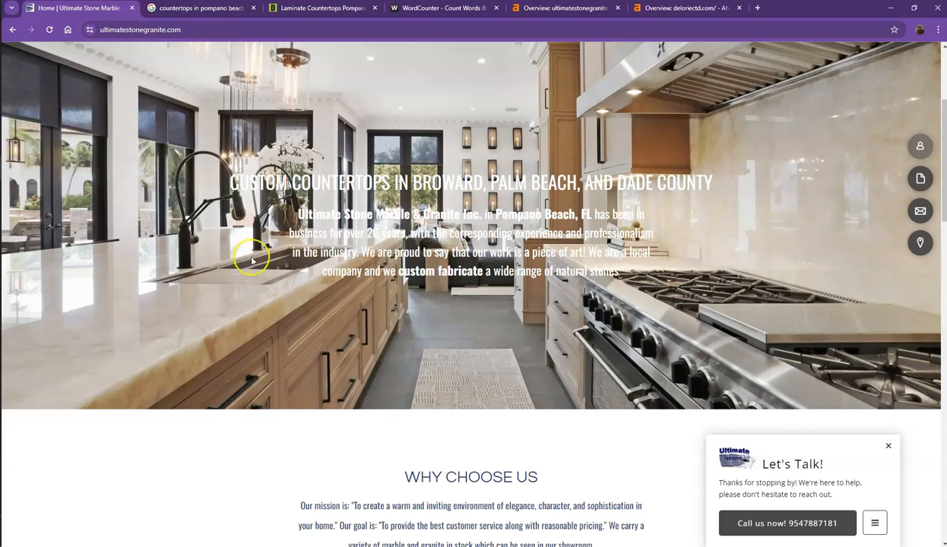
pyautogui.doubleClick(340, 181)
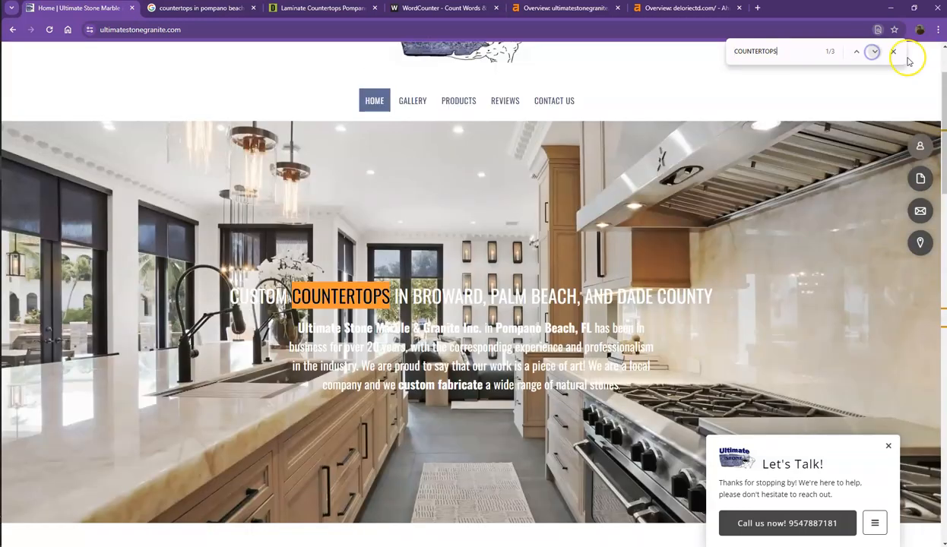
pyautogui.click(894, 51)
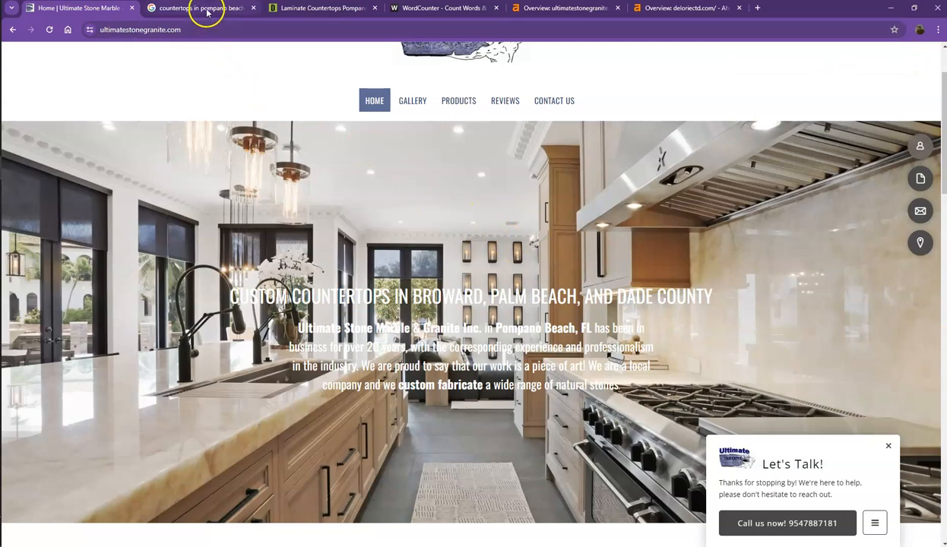
# Show Google results for 'countertops in pompano beach fl' with the local Places map.
pyautogui.click(202, 8)
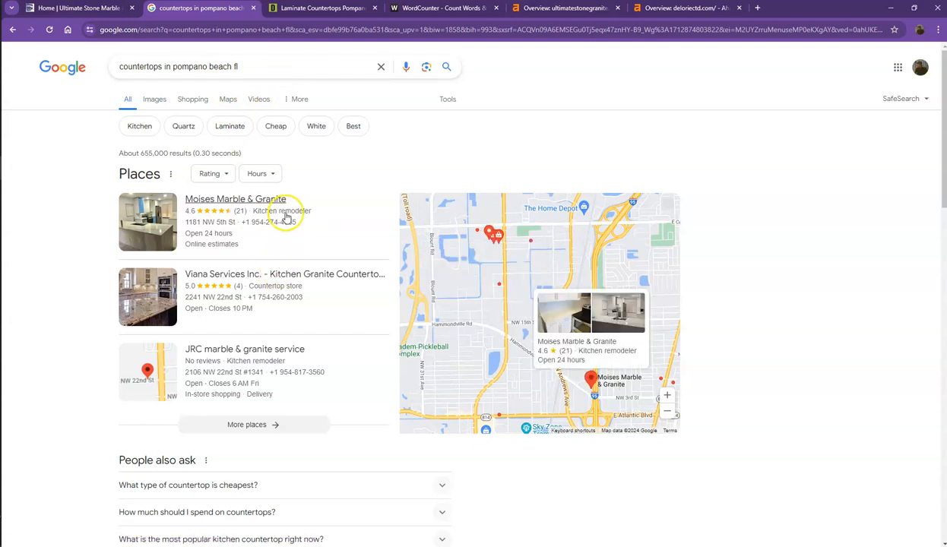
pyautogui.moveTo(293, 262)
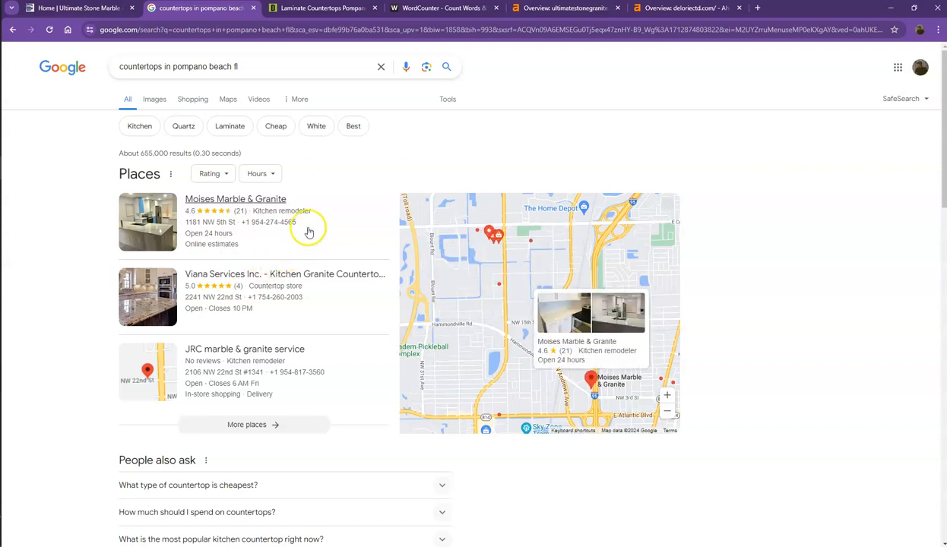
pyautogui.moveTo(354, 240)
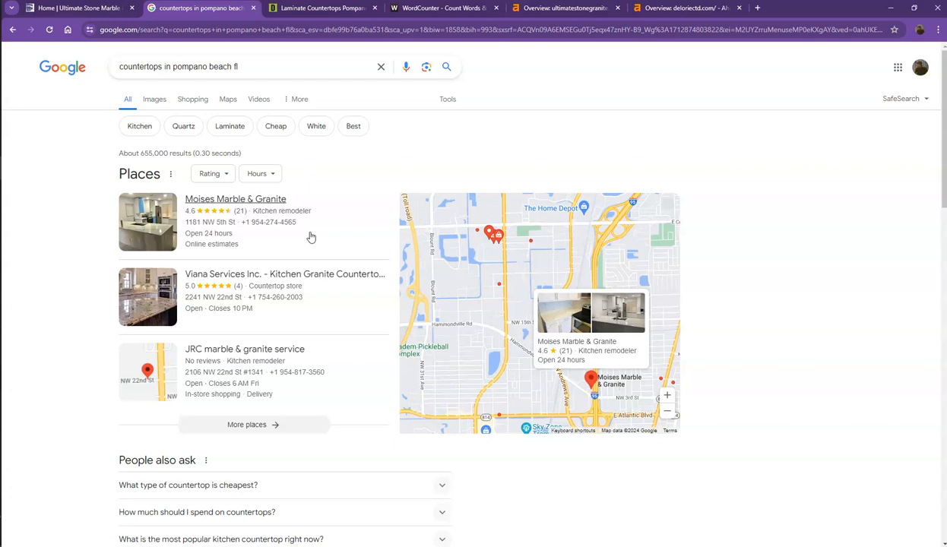
pyautogui.moveTo(235, 257)
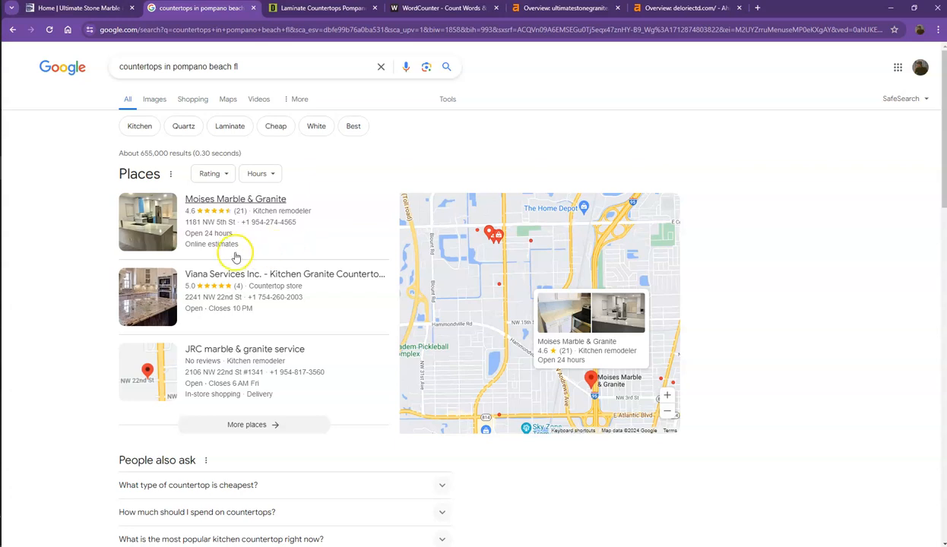
pyautogui.moveTo(224, 244)
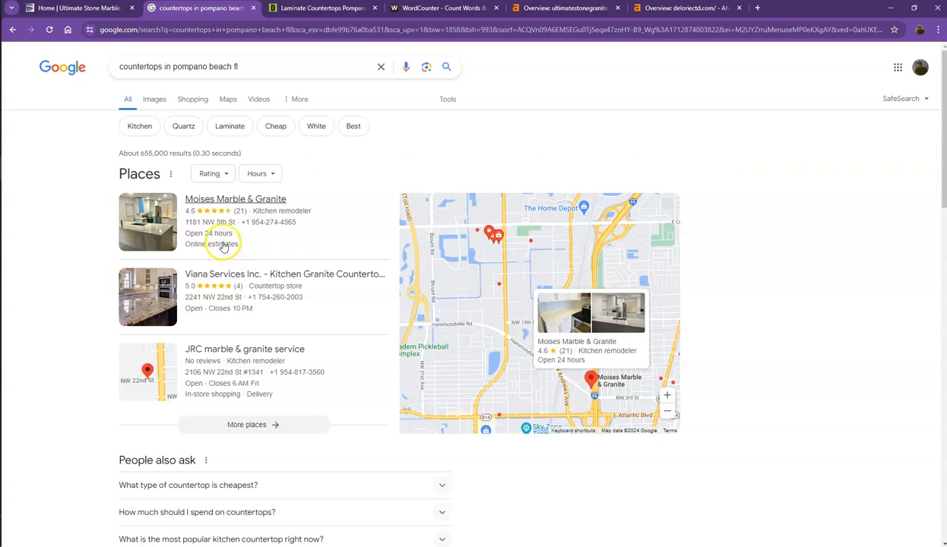
pyautogui.moveTo(56, 246)
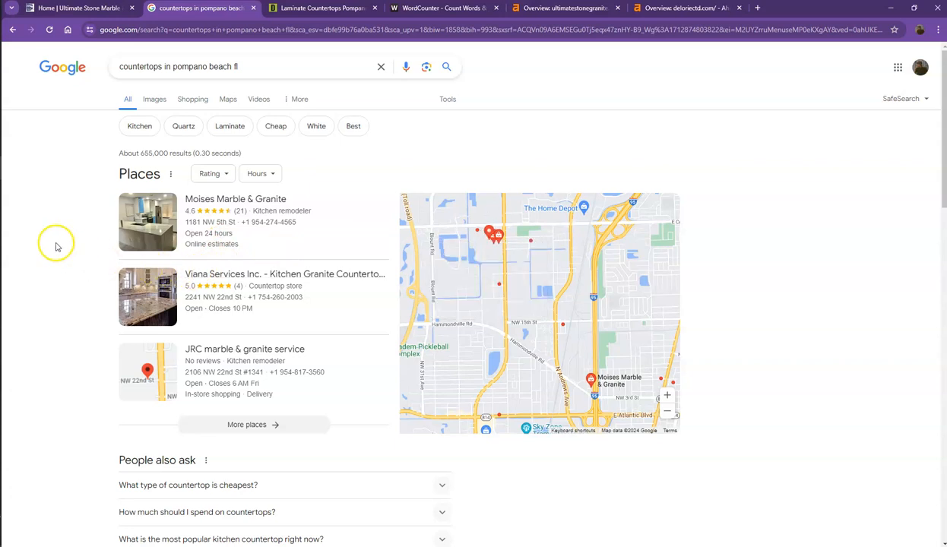
# Browse the organic results, where deloriectd.com ranks above Ultimate Stone Marble & Granite.
pyautogui.scroll(-3)
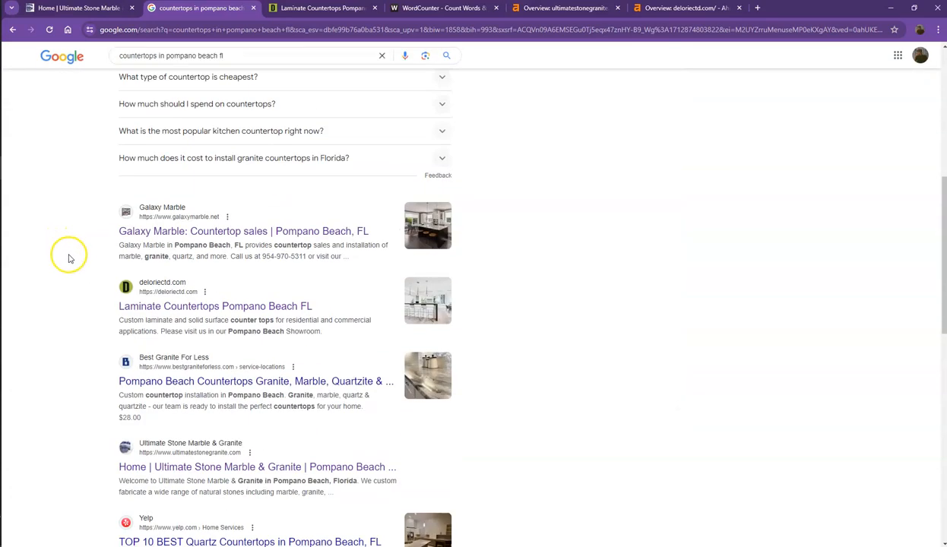
pyautogui.scroll(-3)
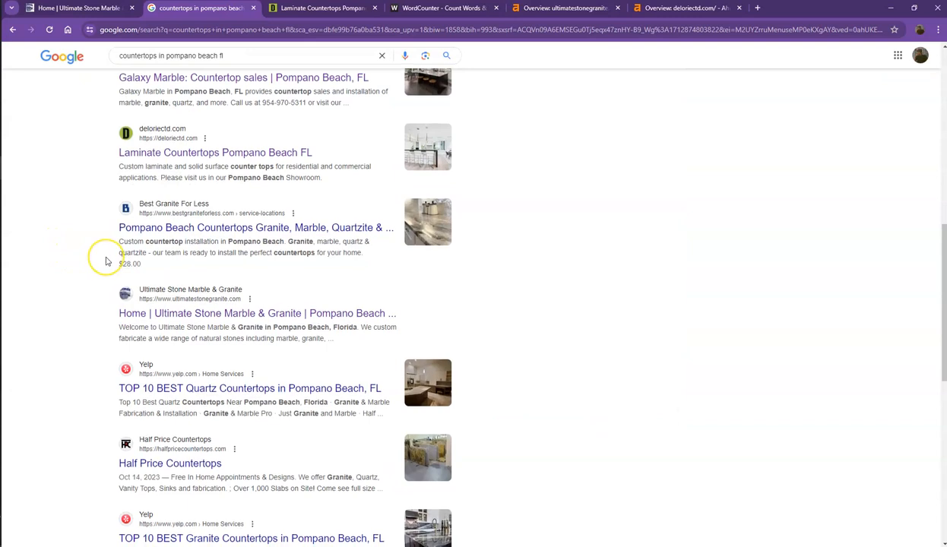
pyautogui.scroll(-3)
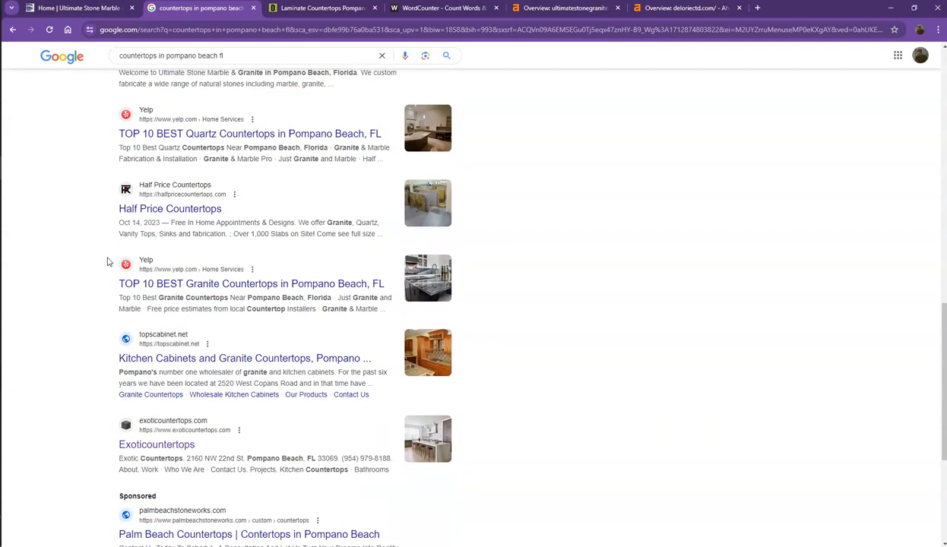
pyautogui.scroll(-3)
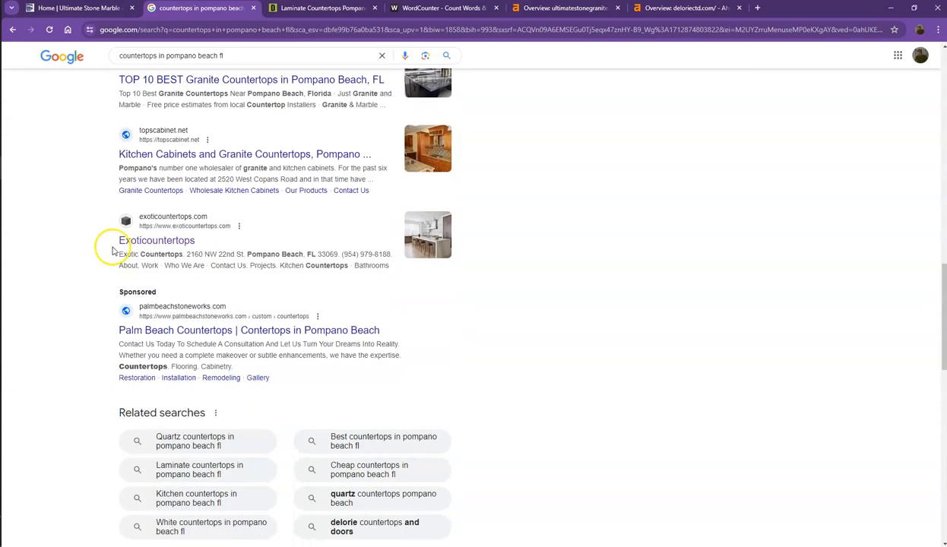
pyautogui.scroll(3)
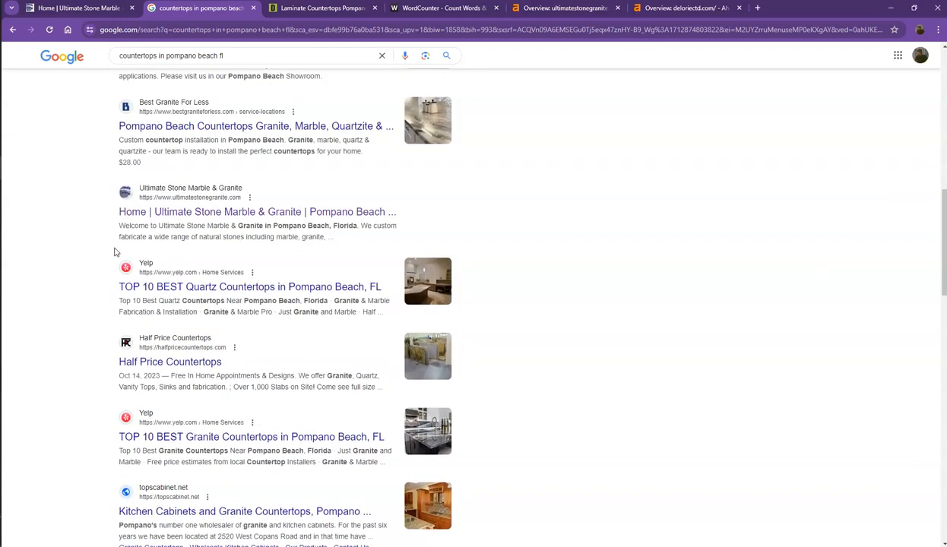
pyautogui.scroll(3)
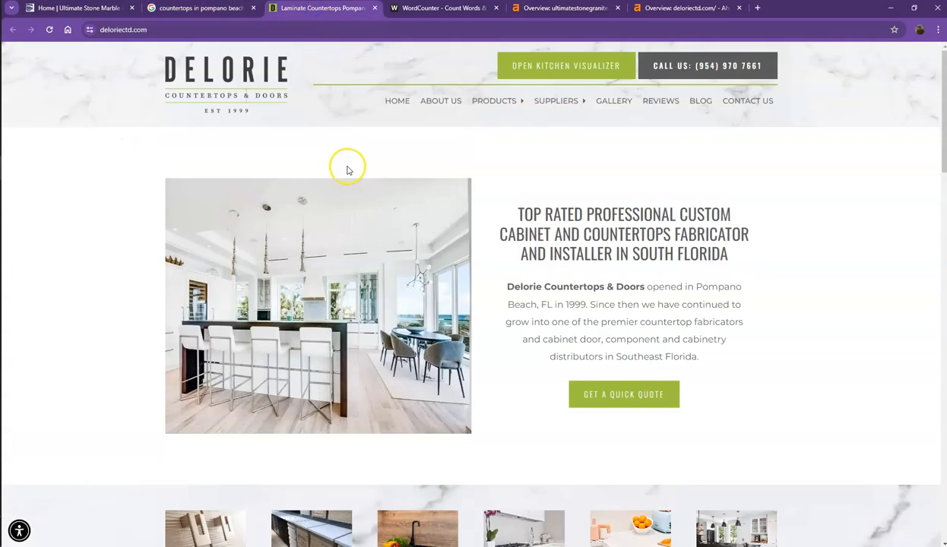
pyautogui.moveTo(353, 146)
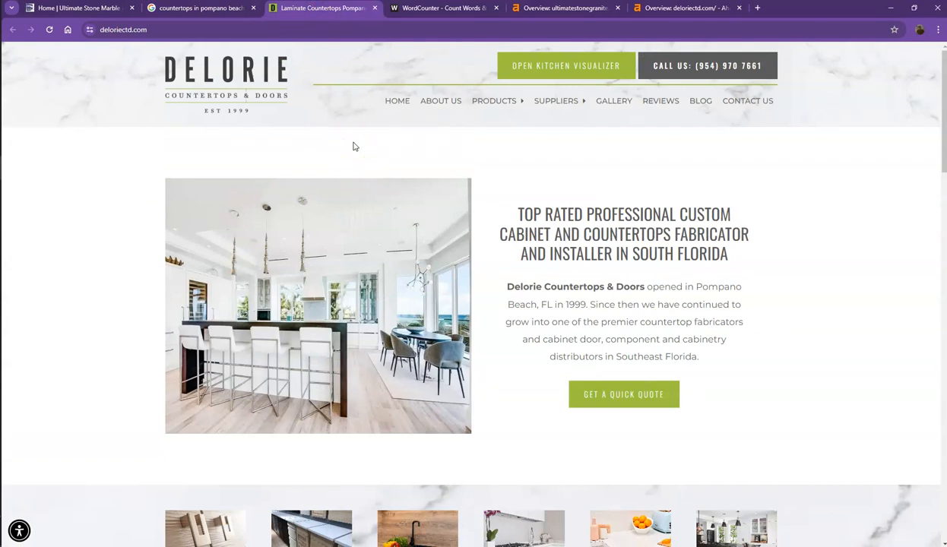
pyautogui.moveTo(255, 84)
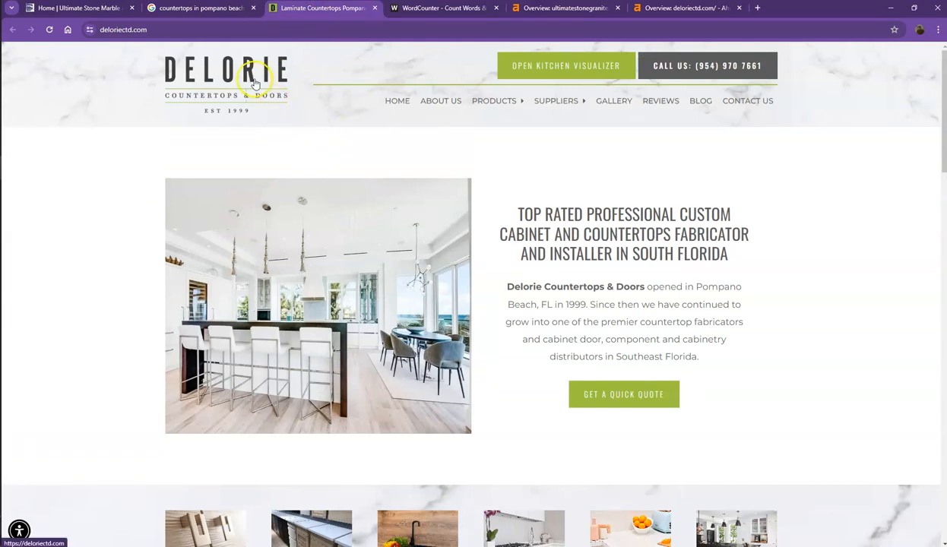
pyautogui.moveTo(373, 173)
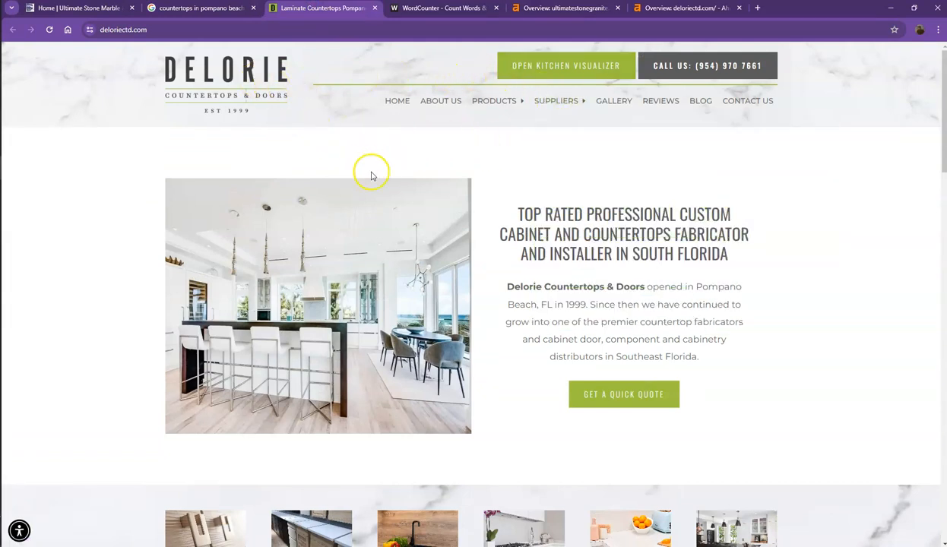
# Scroll Delorie's homepage to the quartz visualizer, then bring up ultimatestonegranite.com's Ahrefs overview.
pyautogui.scroll(-3)
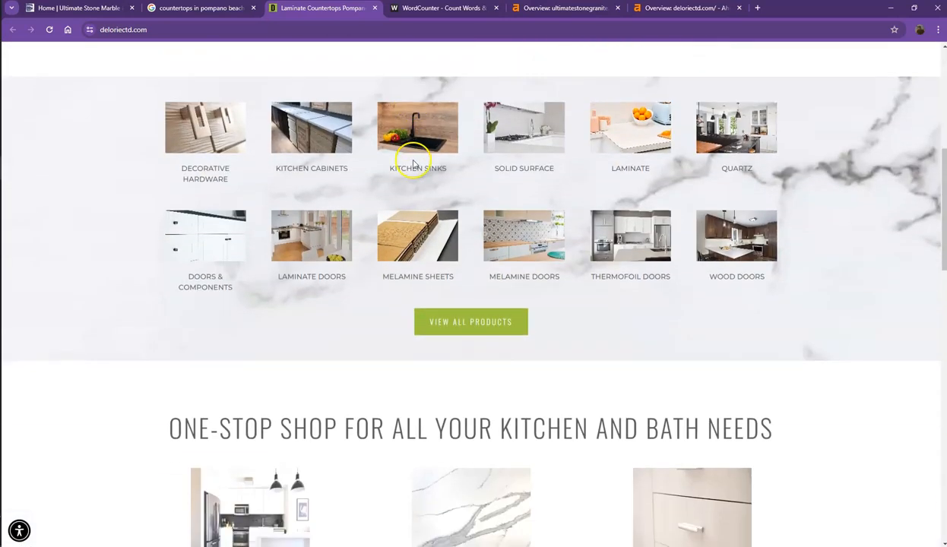
pyautogui.scroll(-3)
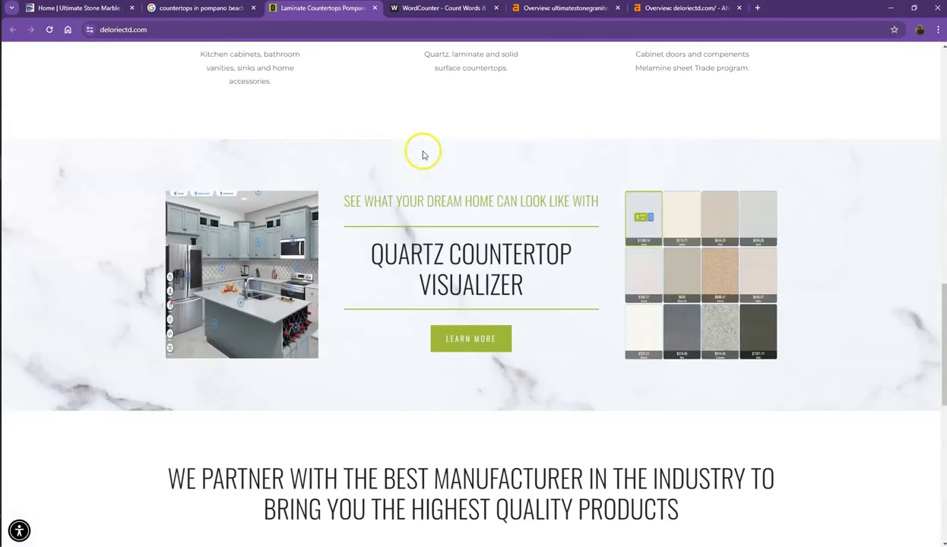
pyautogui.click(566, 8)
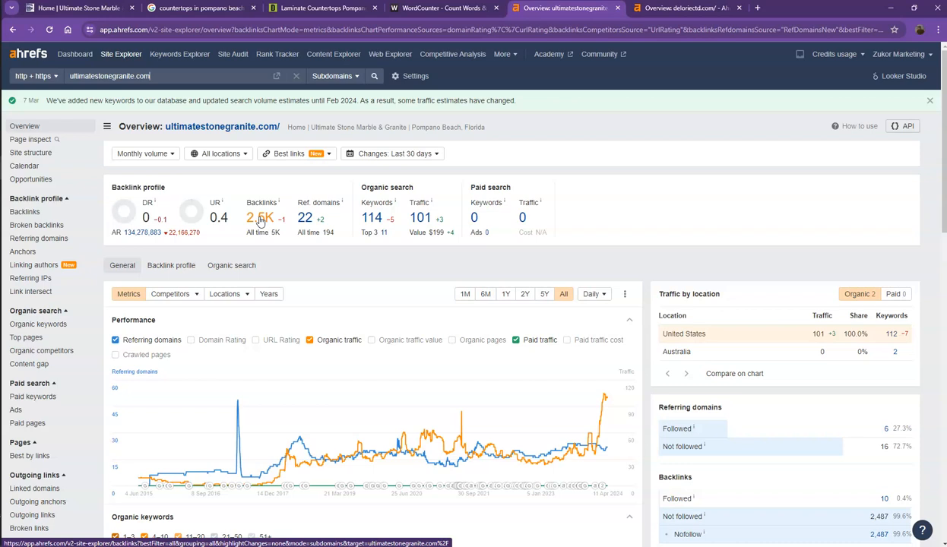
pyautogui.moveTo(311, 212)
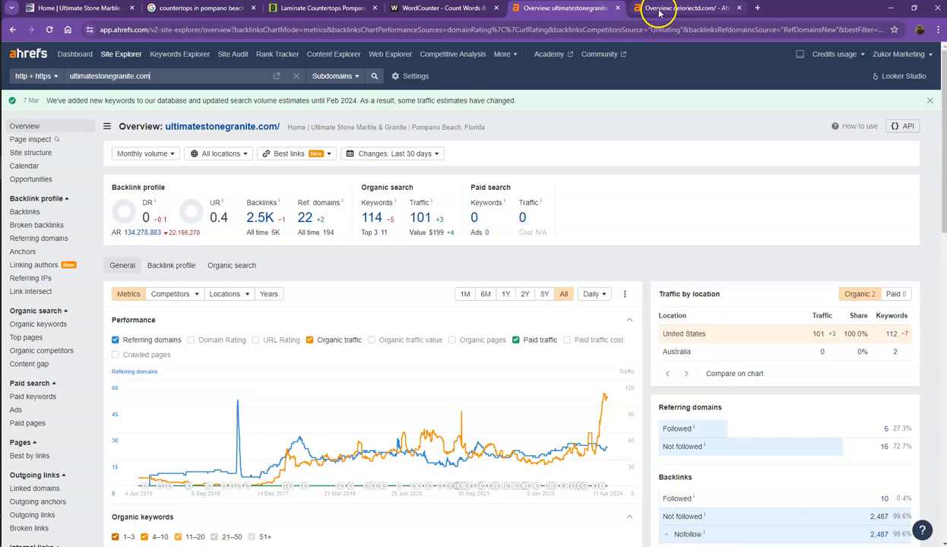
# Compare Ahrefs overviews of deloriectd.com (DR 2.4, 185 referring domains) and ultimatestonegranite.com.
pyautogui.click(677, 8)
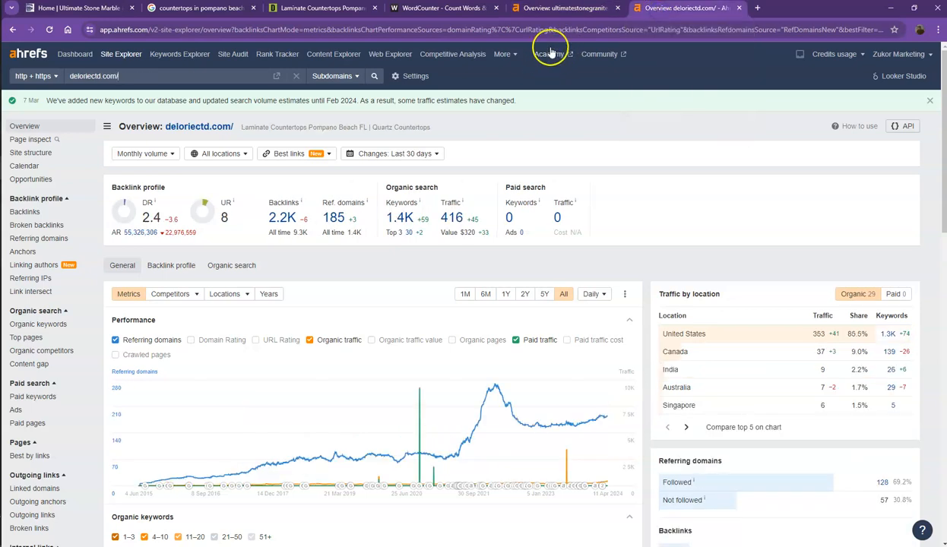
pyautogui.click(555, 8)
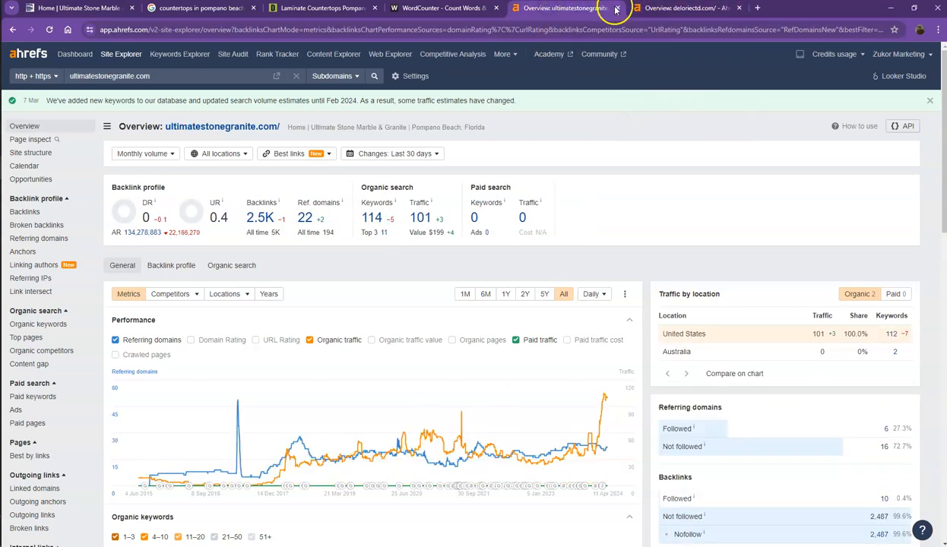
pyautogui.click(676, 8)
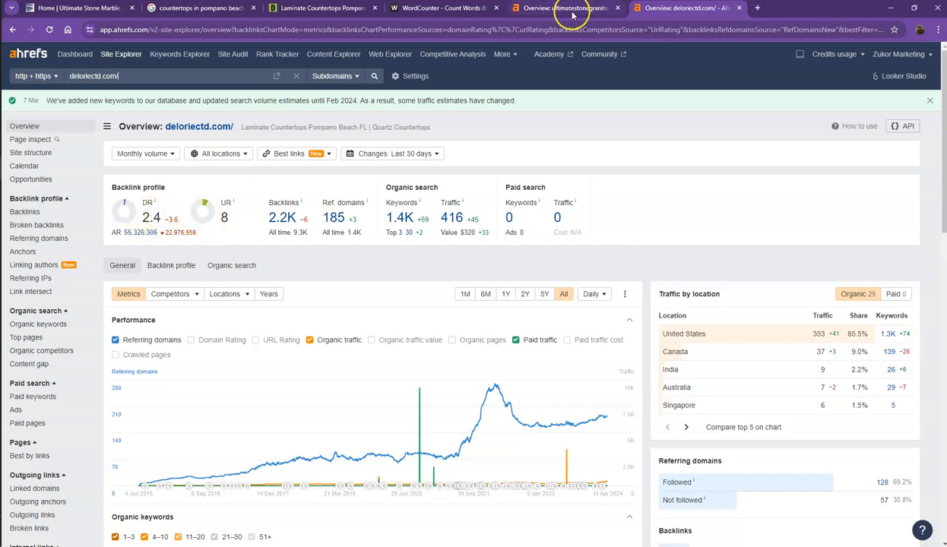
pyautogui.click(566, 8)
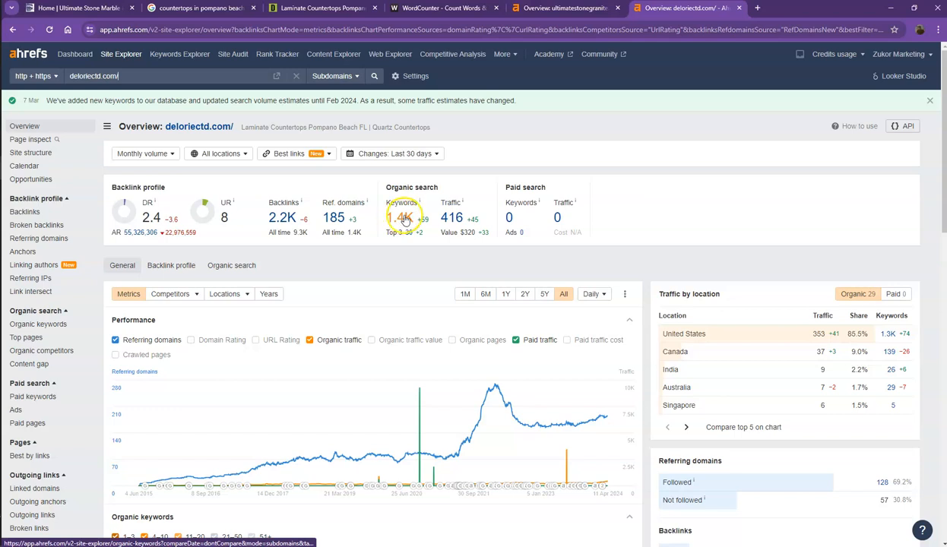
pyautogui.moveTo(451, 218)
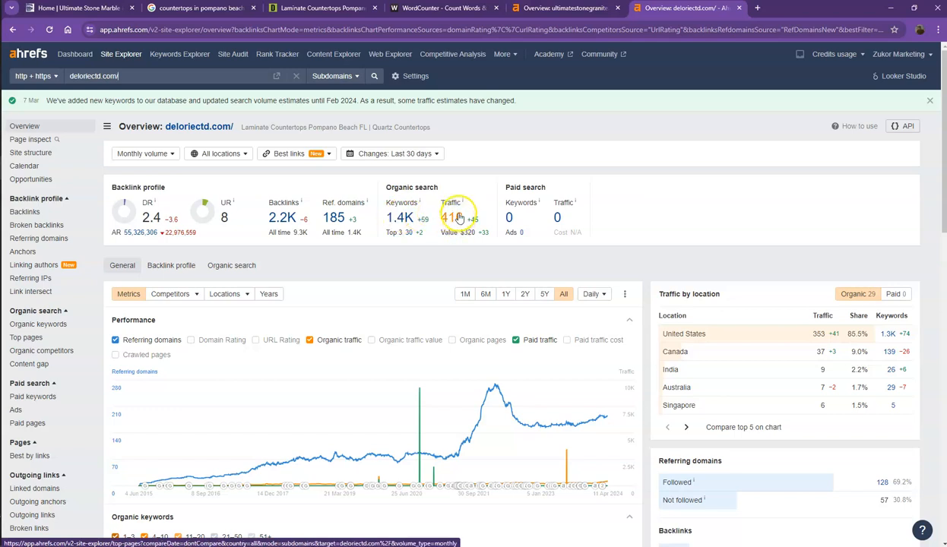
pyautogui.click(566, 7)
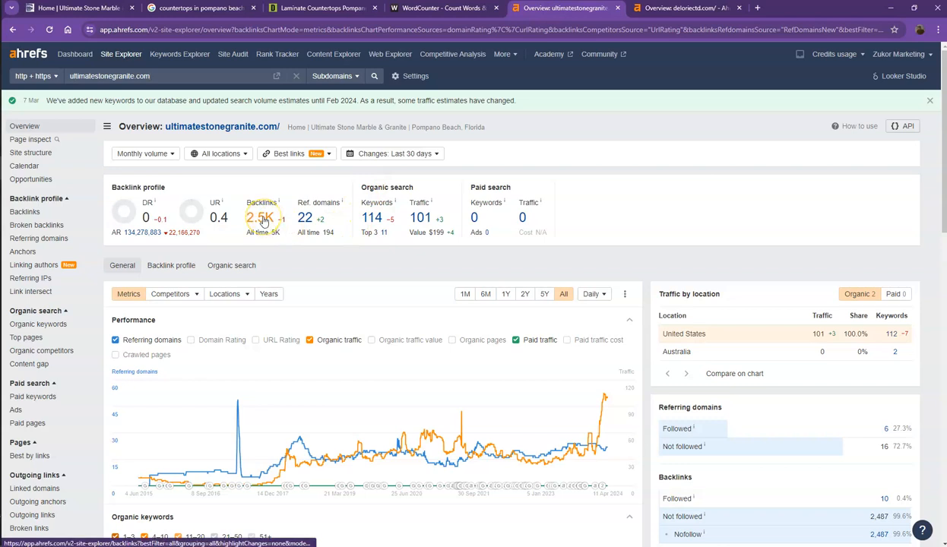
pyautogui.moveTo(375, 218)
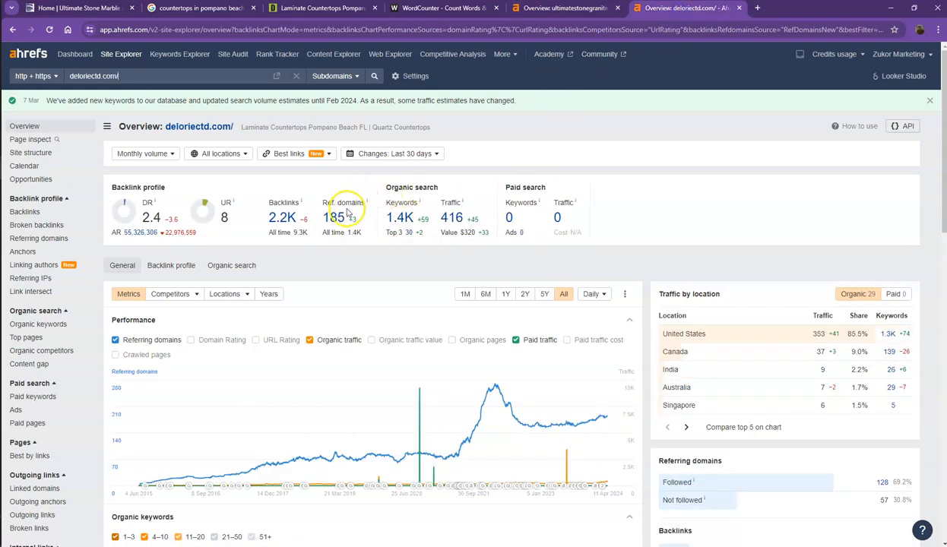
# Open deloriectd.com's organic keywords in a new tab and view page 2 of referring domains.
pyautogui.rightClick(401, 218)
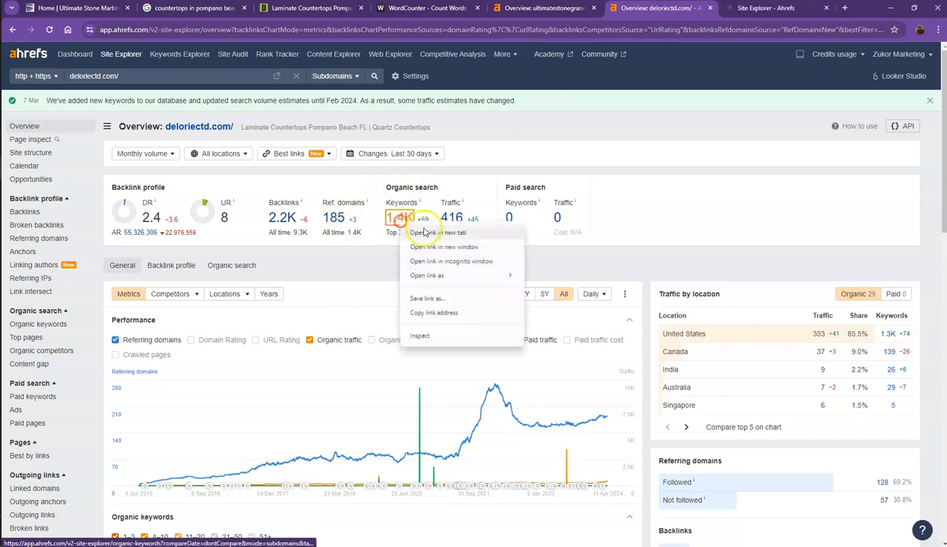
pyautogui.click(443, 246)
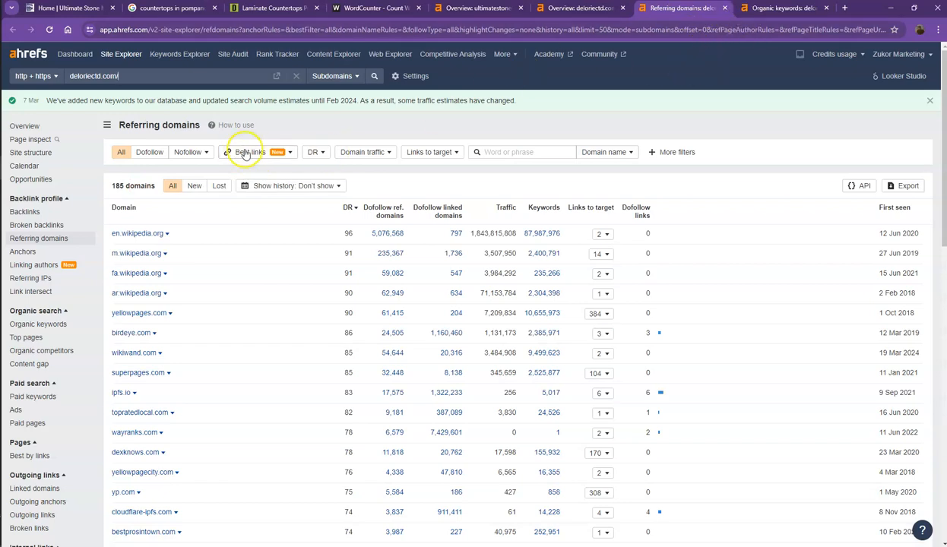
pyautogui.scroll(-3)
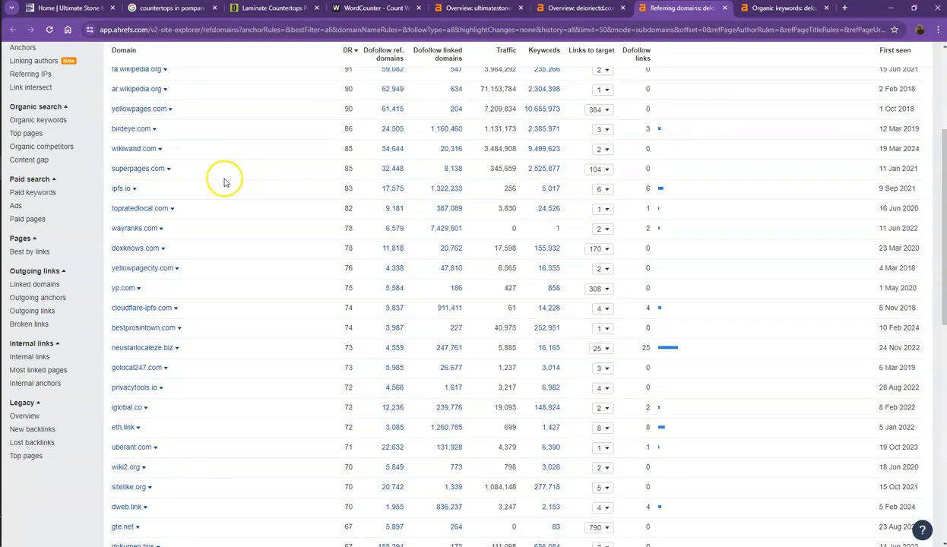
pyautogui.click(137, 474)
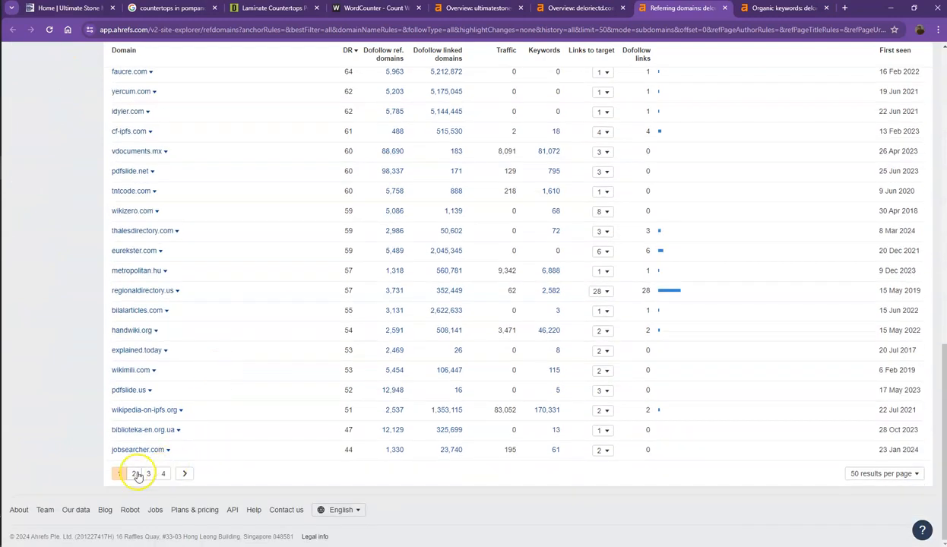
pyautogui.click(148, 473)
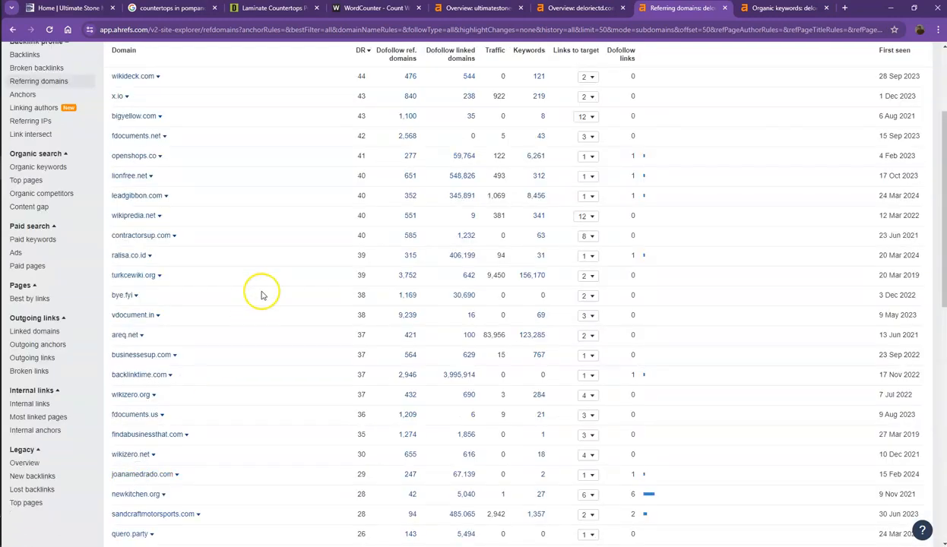
pyautogui.scroll(-3)
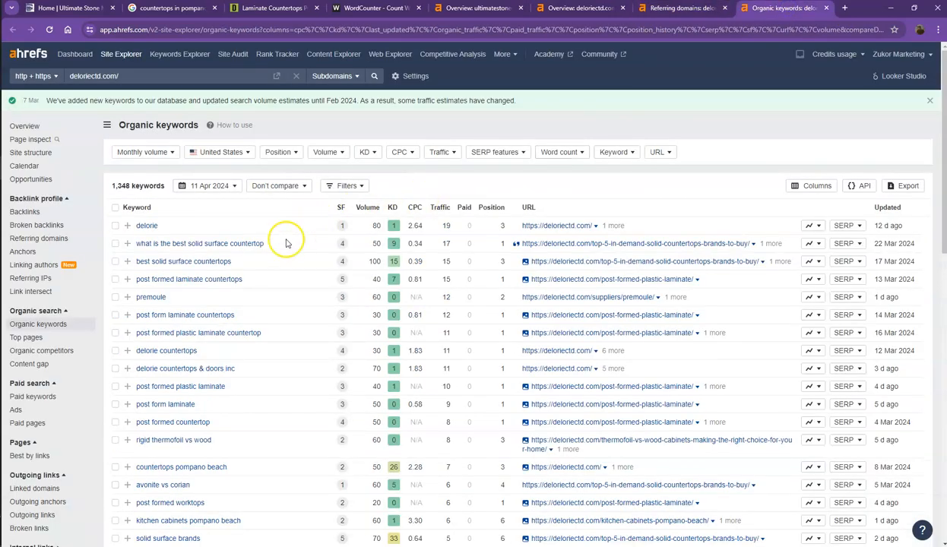
# Scroll deloriectd.com's 1,348 keywords, highlighting 'average cost of quartz countertops'.
pyautogui.scroll(-3)
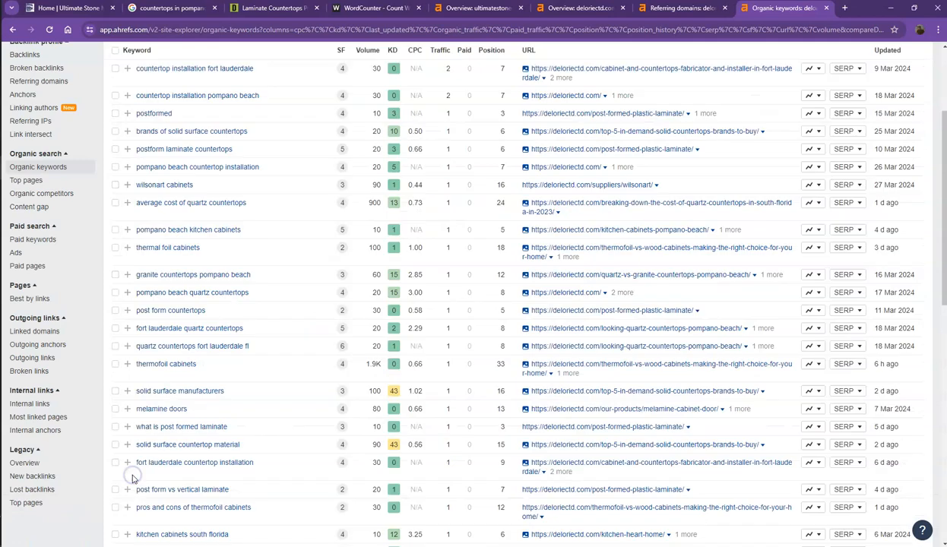
pyautogui.moveTo(272, 381)
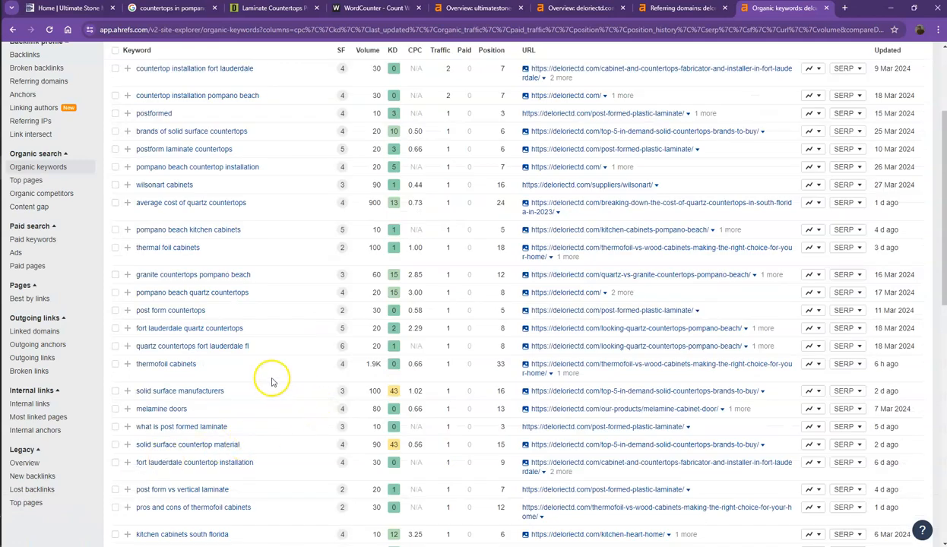
pyautogui.moveTo(382, 367)
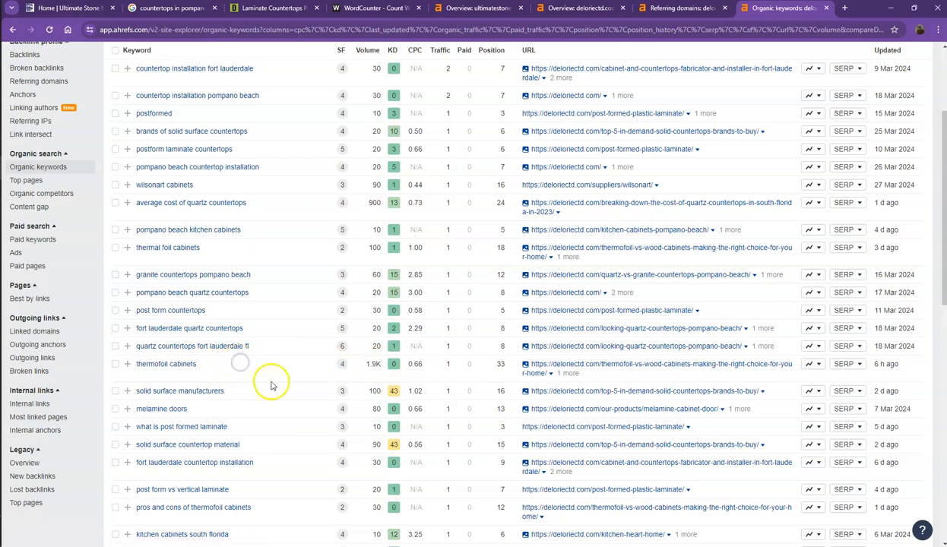
pyautogui.click(191, 203)
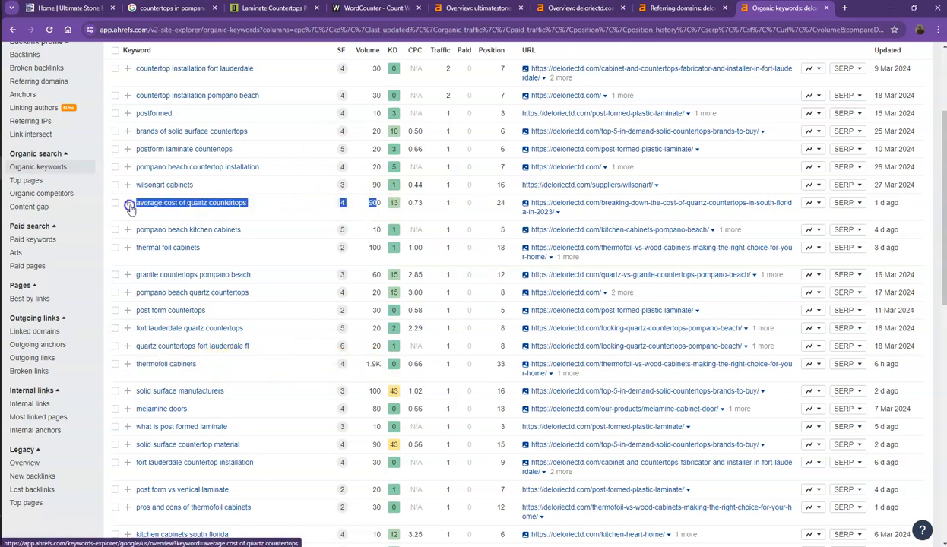
pyautogui.scroll(-3)
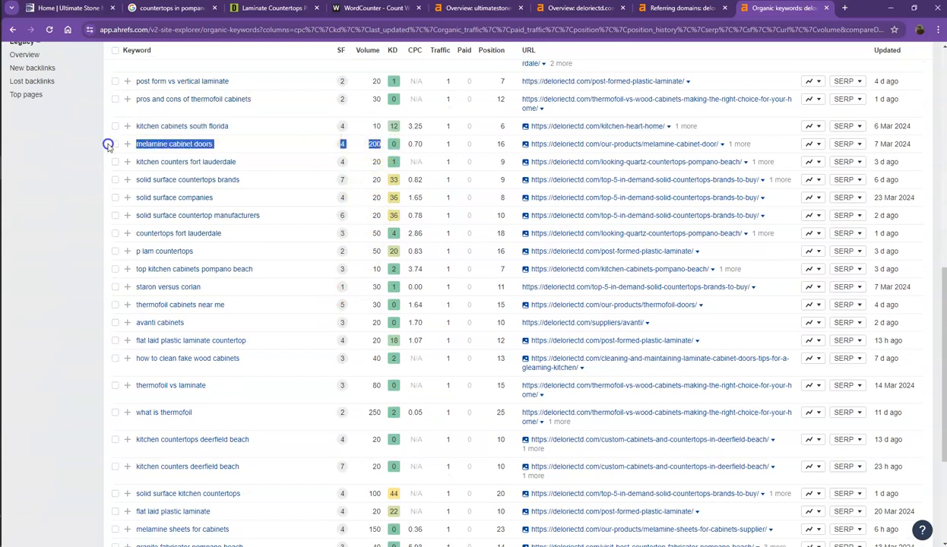
pyautogui.scroll(-3)
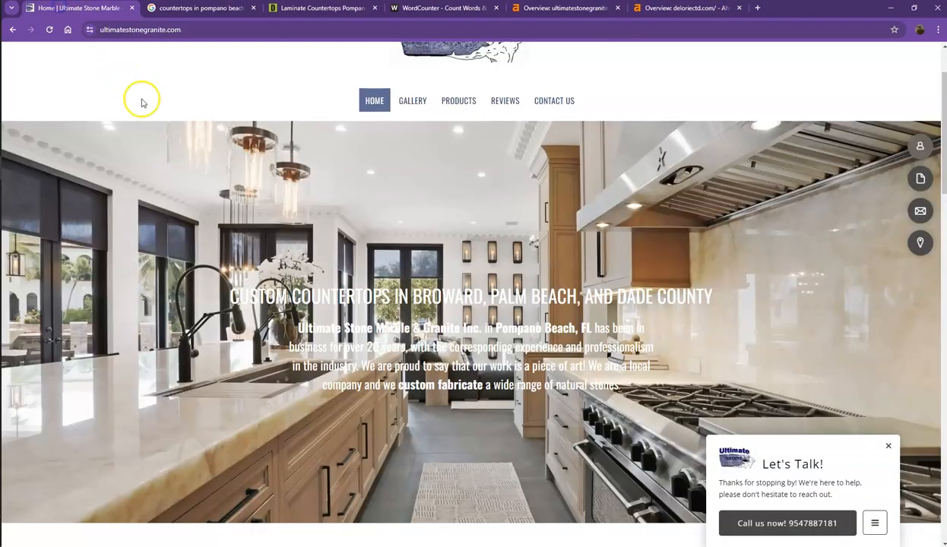
# Skim the Ultimate Stone homepage, then return to its WordCounter result of 620 words, 4,169 characters.
pyautogui.scroll(-3)
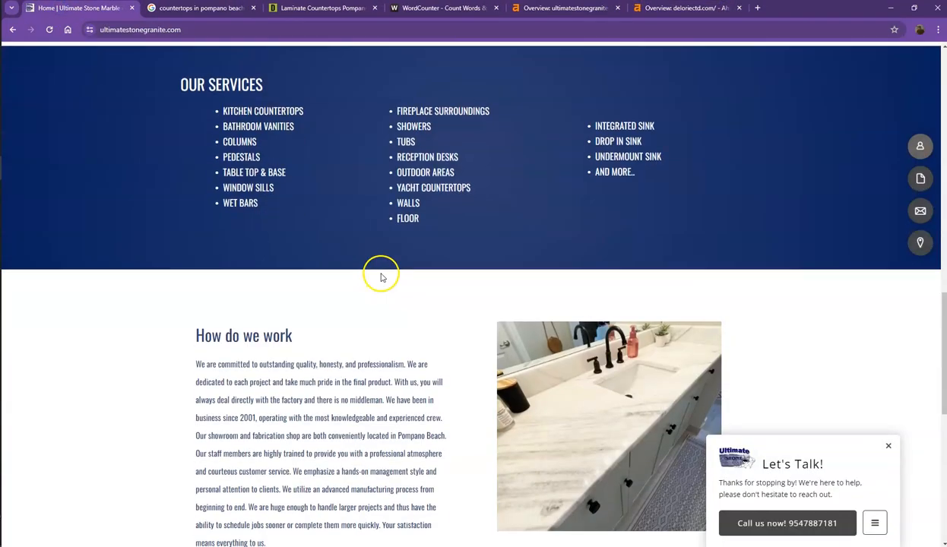
pyautogui.scroll(-3)
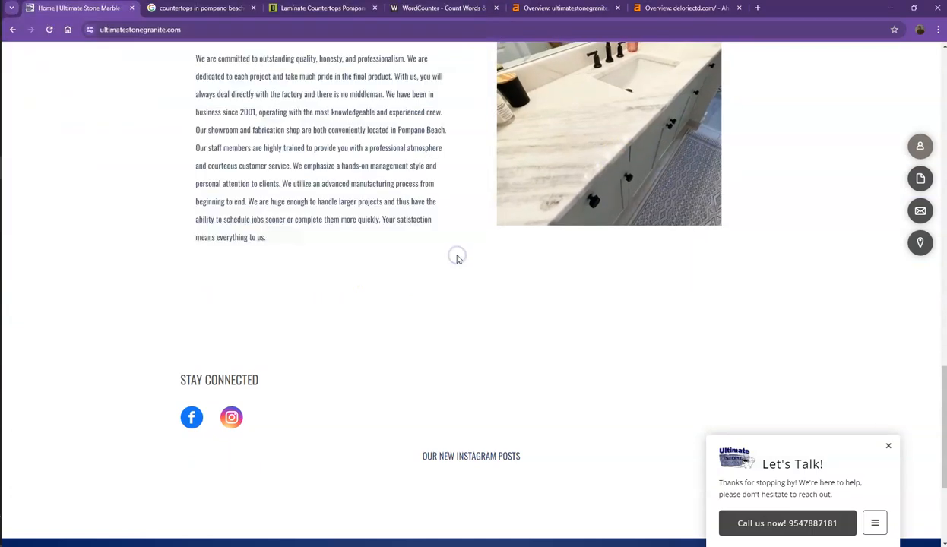
pyautogui.scroll(3)
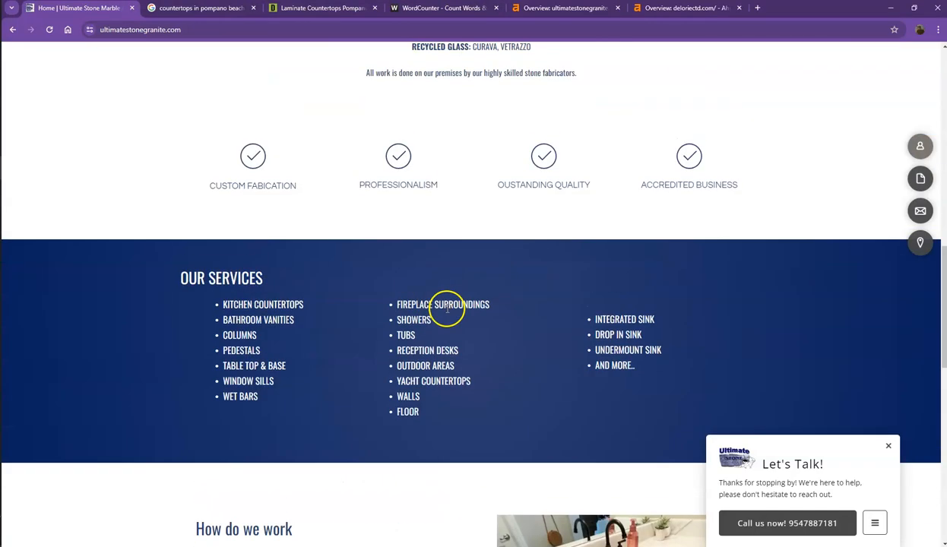
pyautogui.scroll(3)
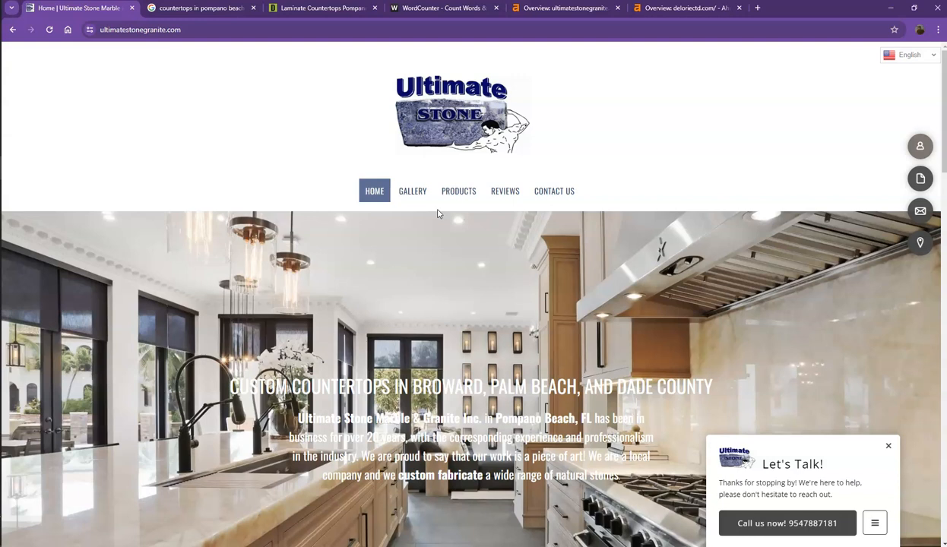
pyautogui.moveTo(337, 191)
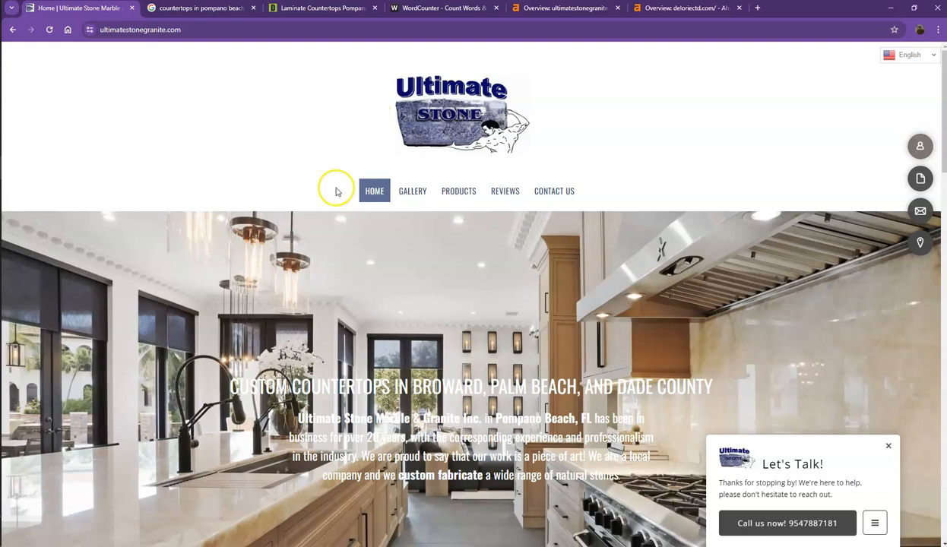
pyautogui.moveTo(366, 57)
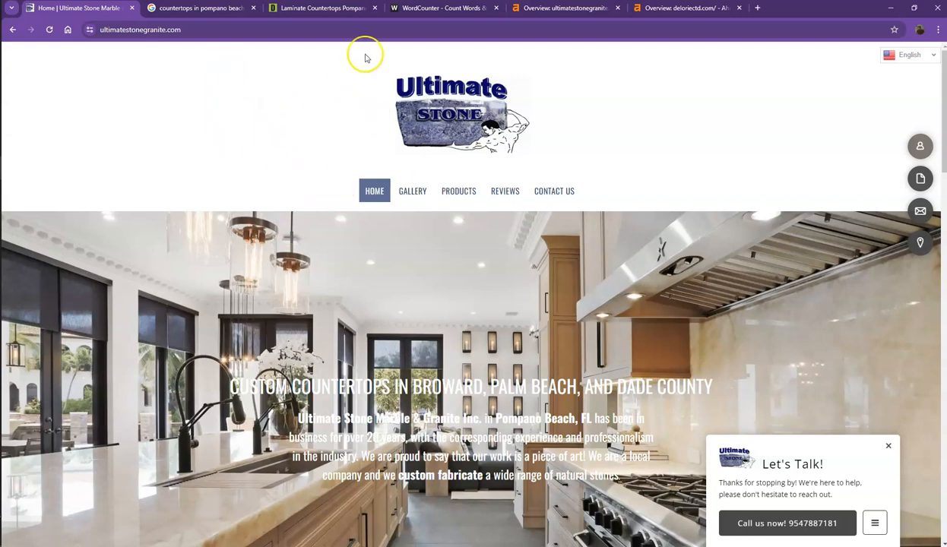
pyautogui.click(445, 8)
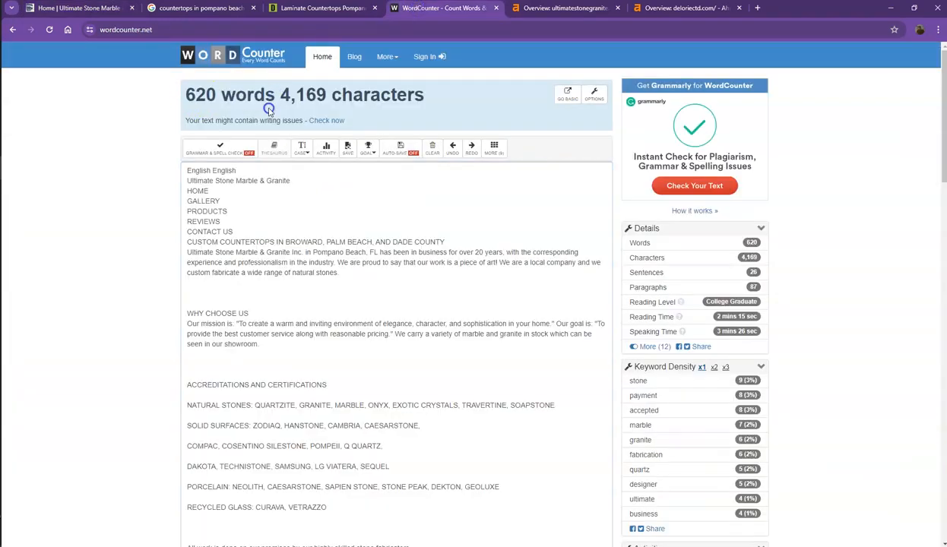
pyautogui.moveTo(283, 39)
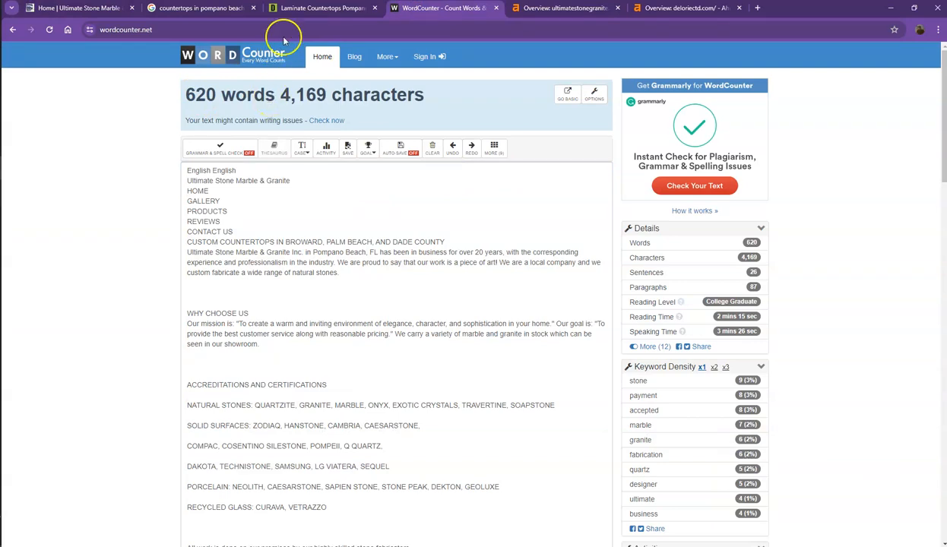
pyautogui.moveTo(200, 8)
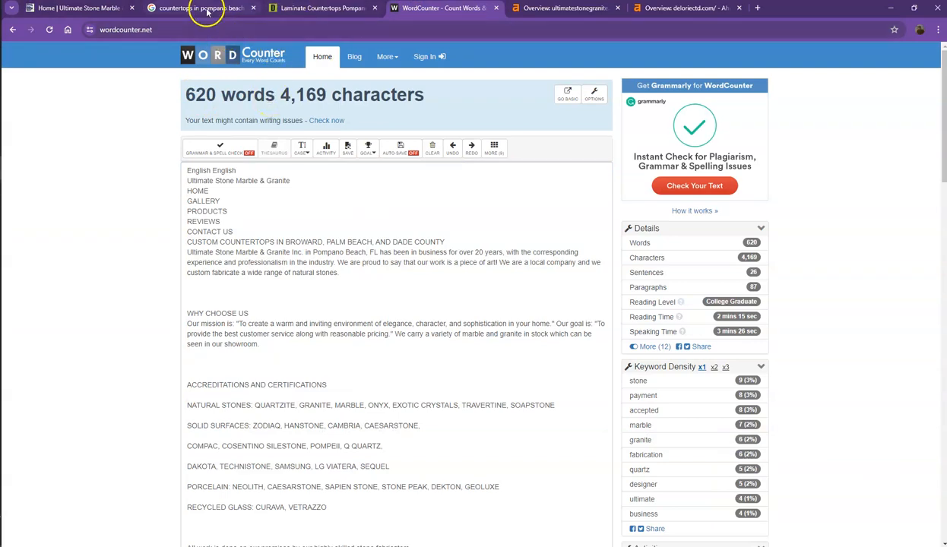
# Scroll through the 'countertops in pompano beach fl' organic results and Places map, then back up.
pyautogui.click(198, 8)
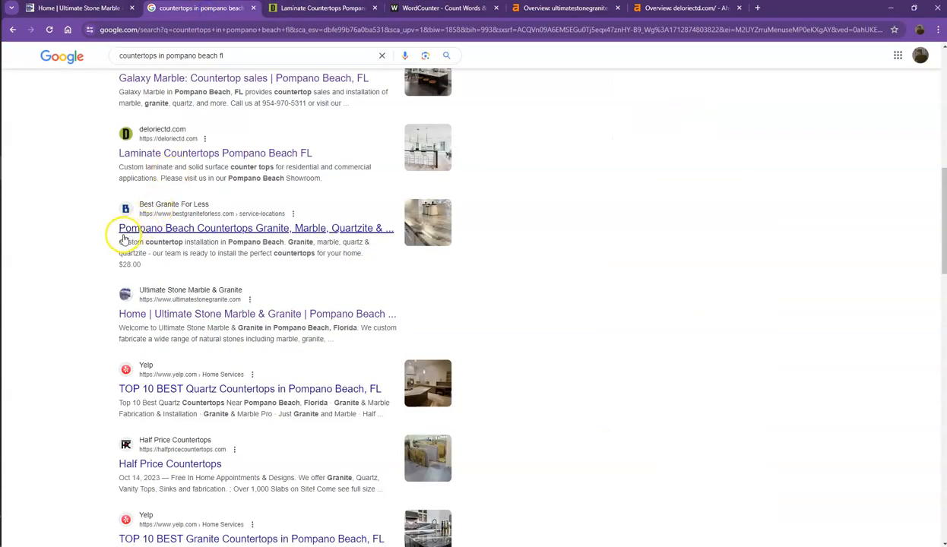
pyautogui.scroll(-3)
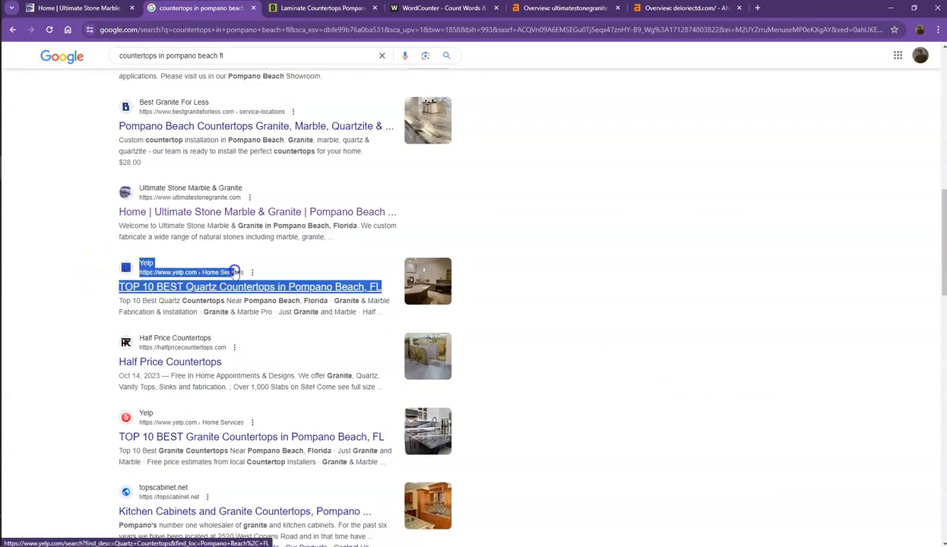
pyautogui.scroll(-3)
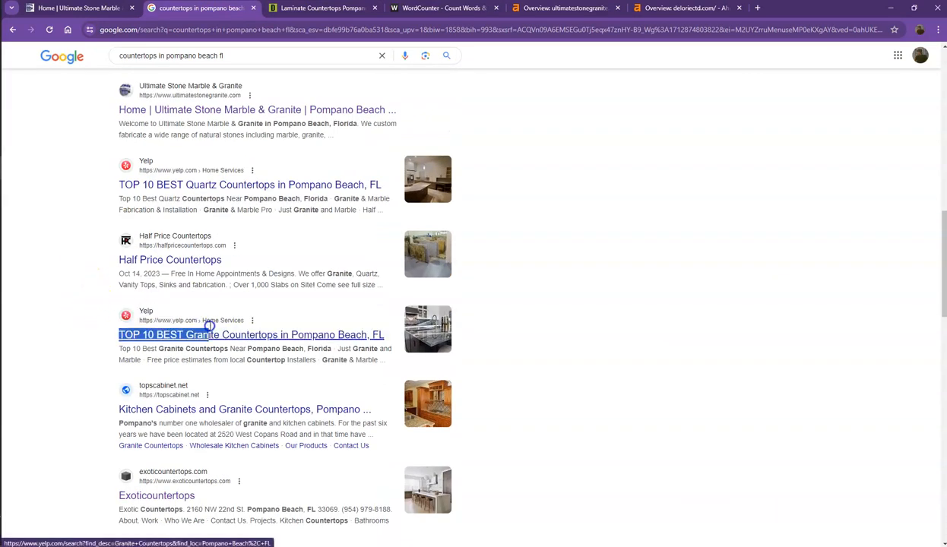
pyautogui.scroll(3)
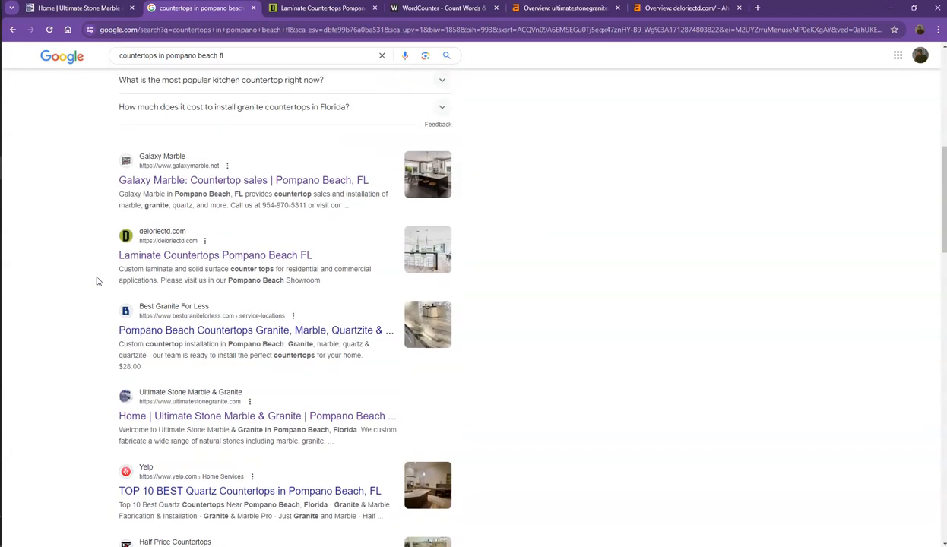
pyautogui.scroll(3)
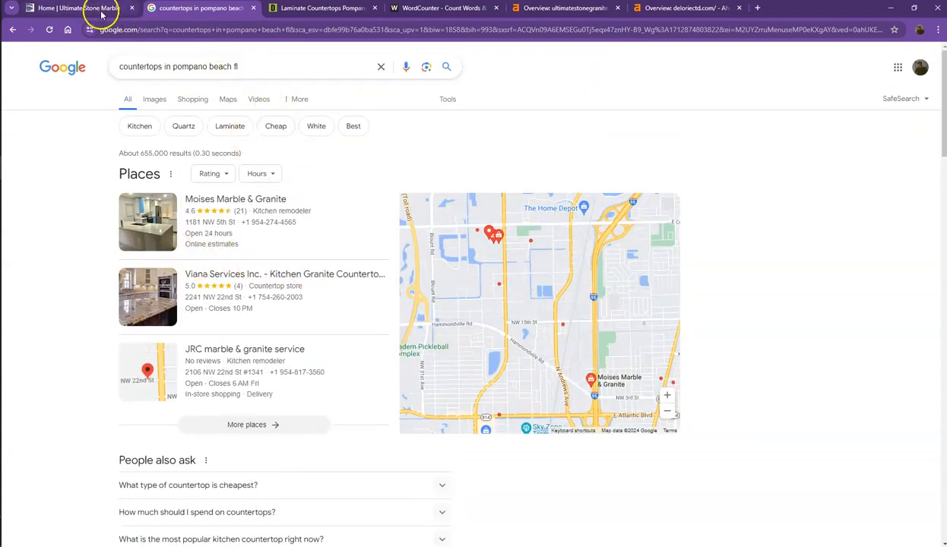
# Return to the Ultimate Stone tab and scroll to its 'Why Choose Us' section.
pyautogui.click(72, 7)
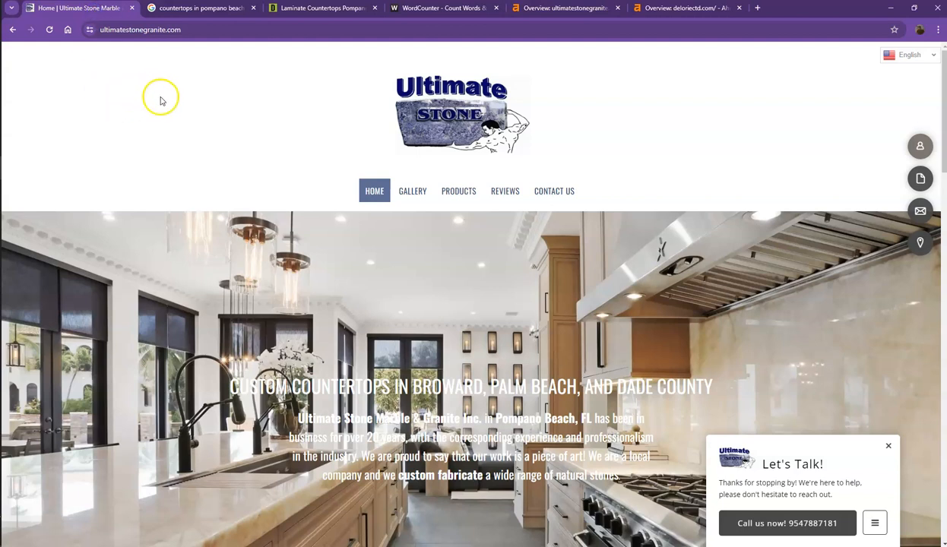
pyautogui.scroll(-3)
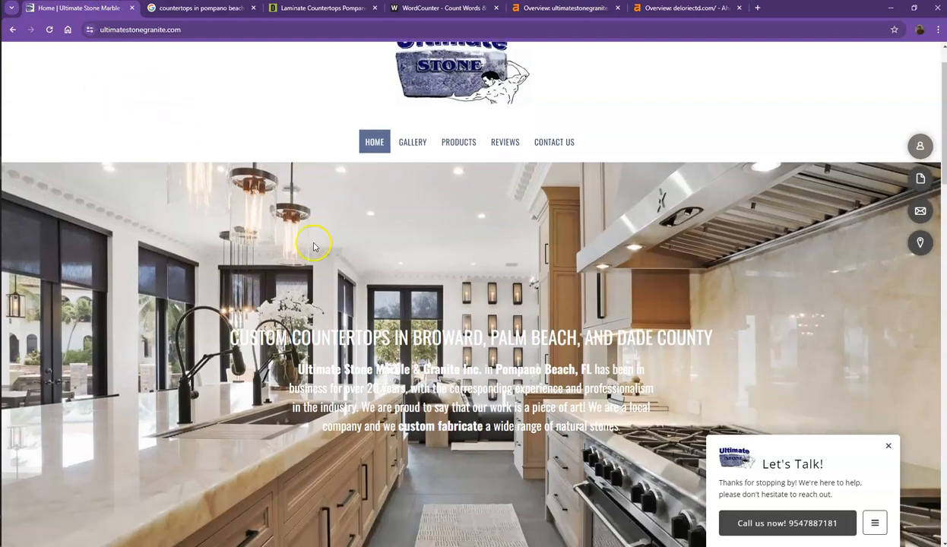
pyautogui.scroll(-3)
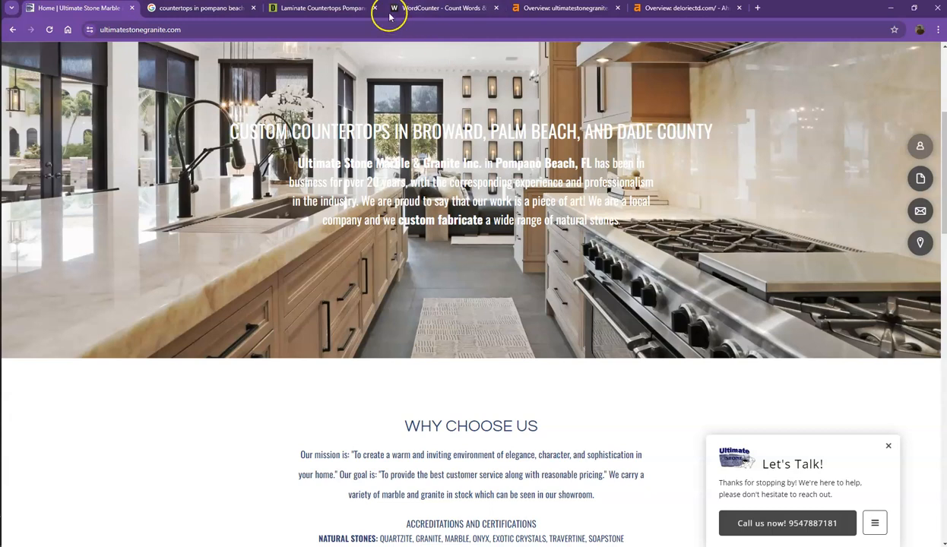
pyautogui.moveTo(350, 102)
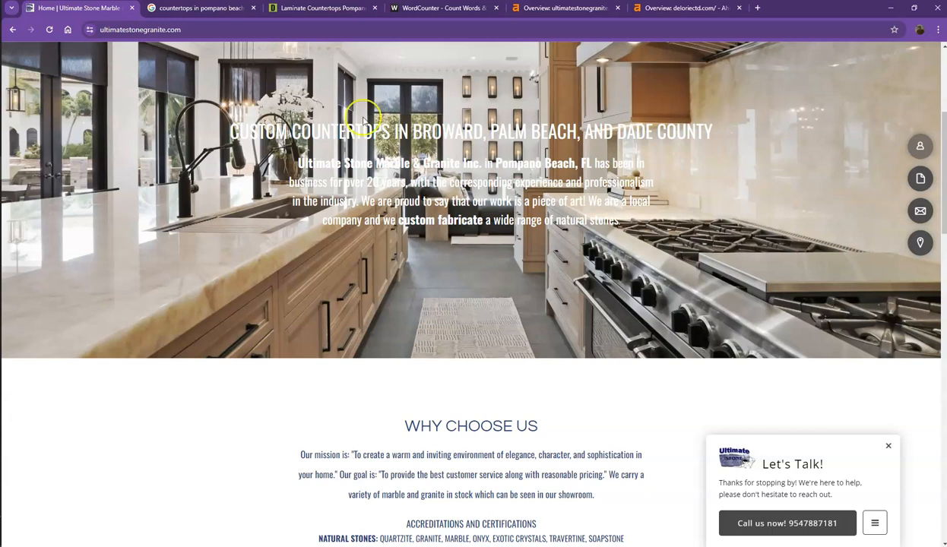
pyautogui.moveTo(41, 471)
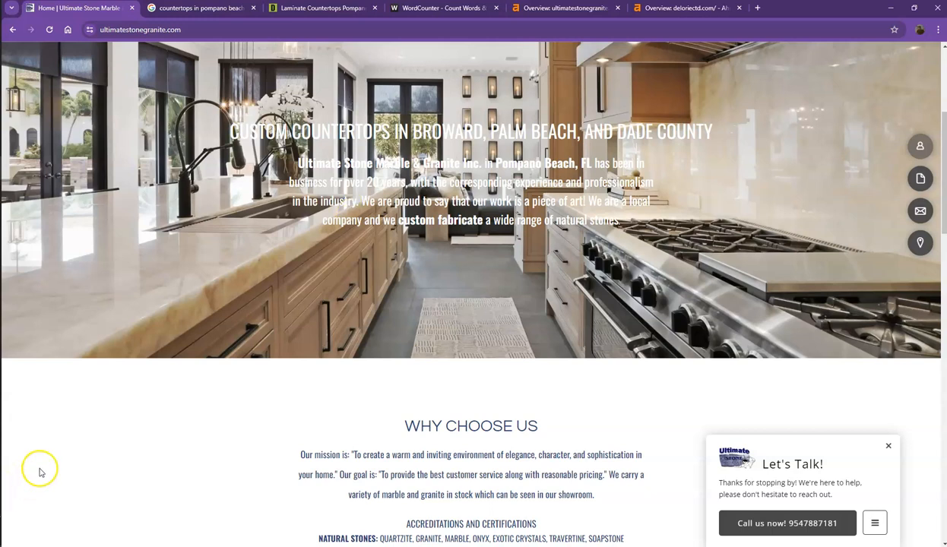